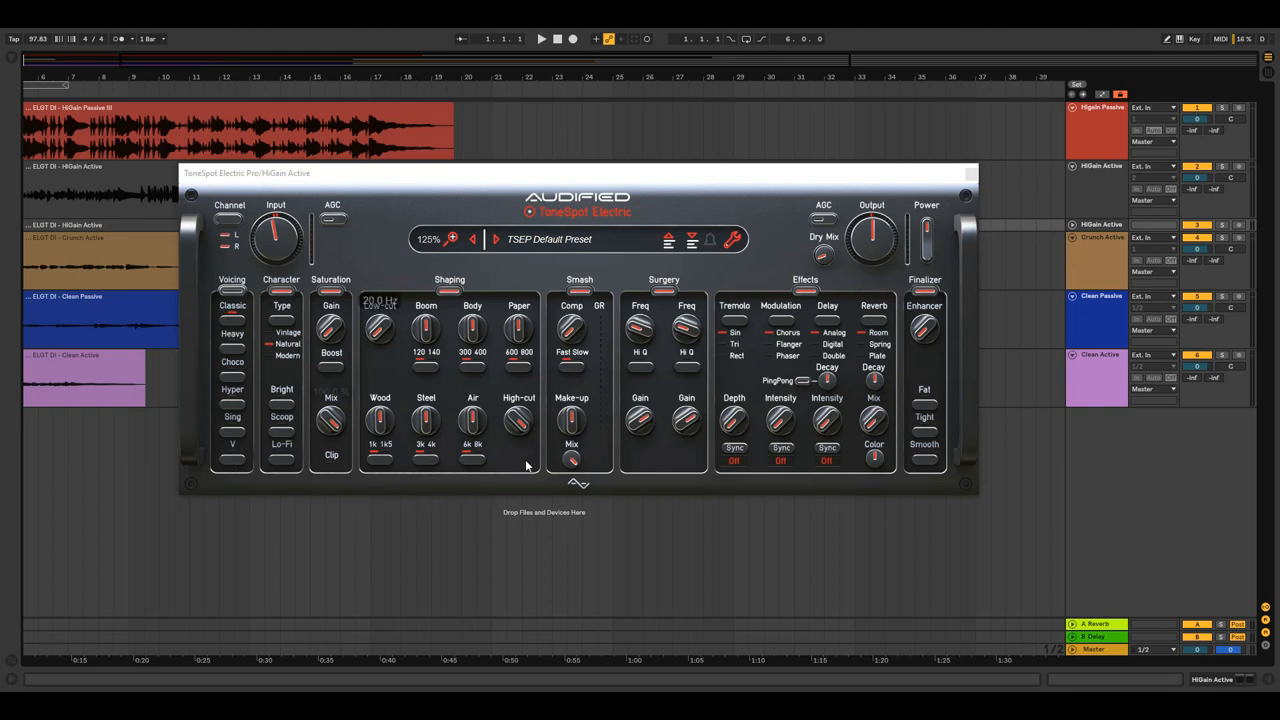
{"action": "mouse_move", "coordinate": [590, 294]}
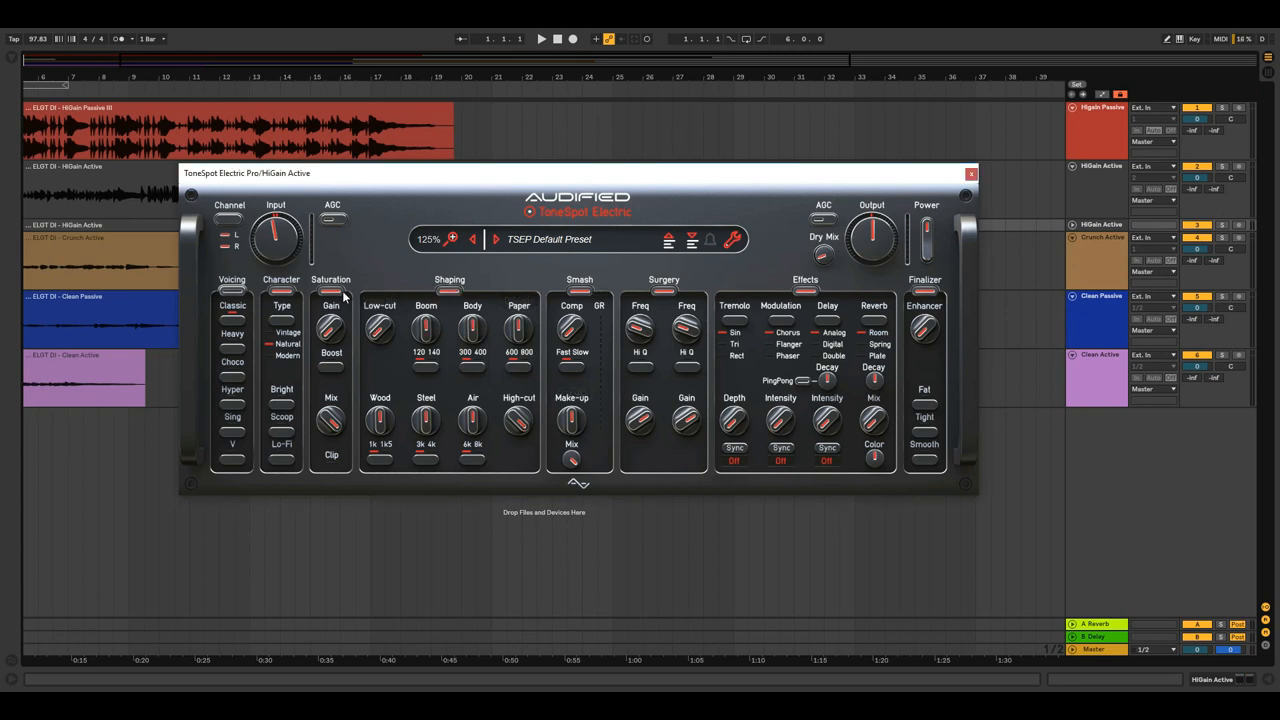
{"action": "mouse_move", "coordinate": [530, 282]}
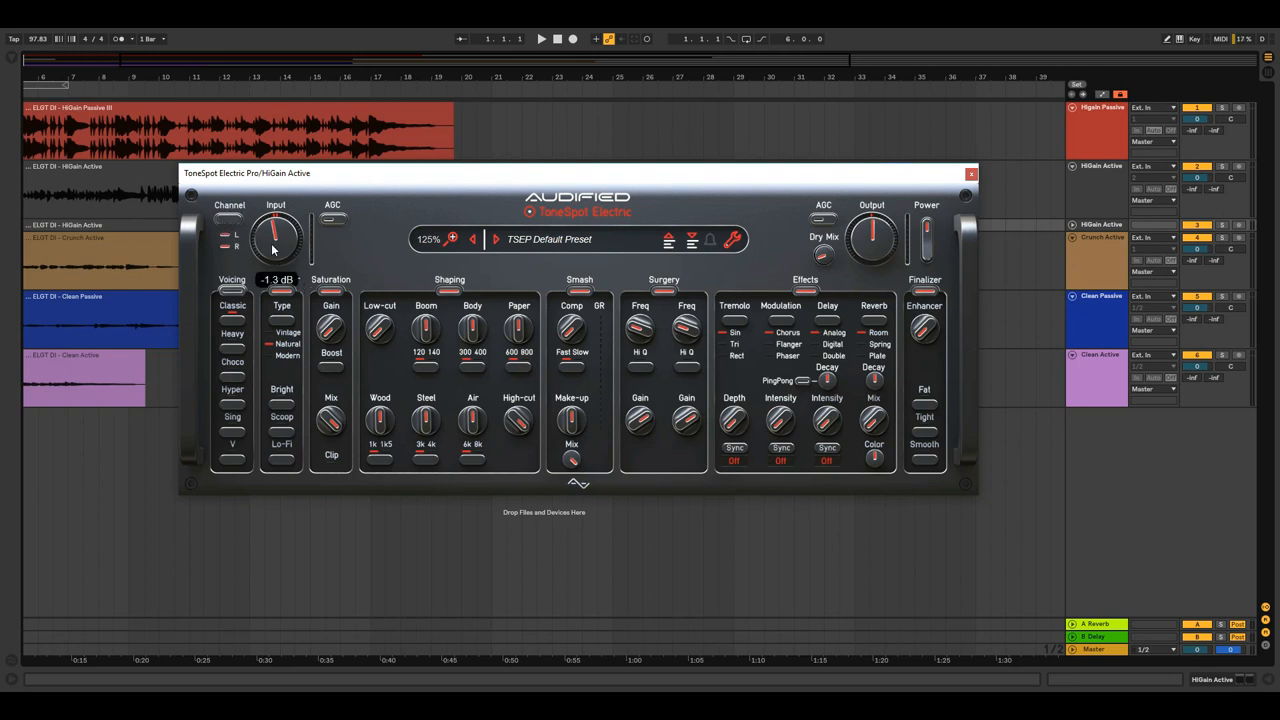
Lower the HiGain Active input gain to about -1.3 dB.
{"action": "left_click_drag", "start_coordinate": [276, 238], "coordinate": [276, 258]}
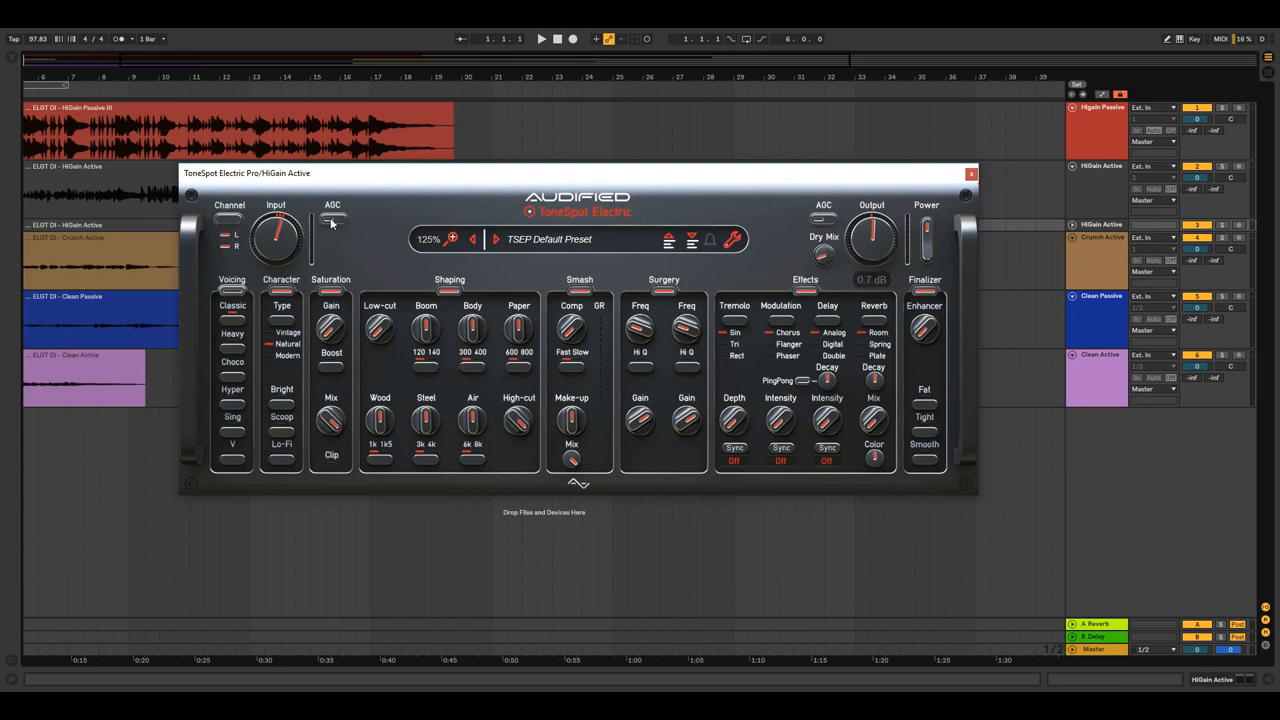
{"action": "left_click", "coordinate": [732, 240]}
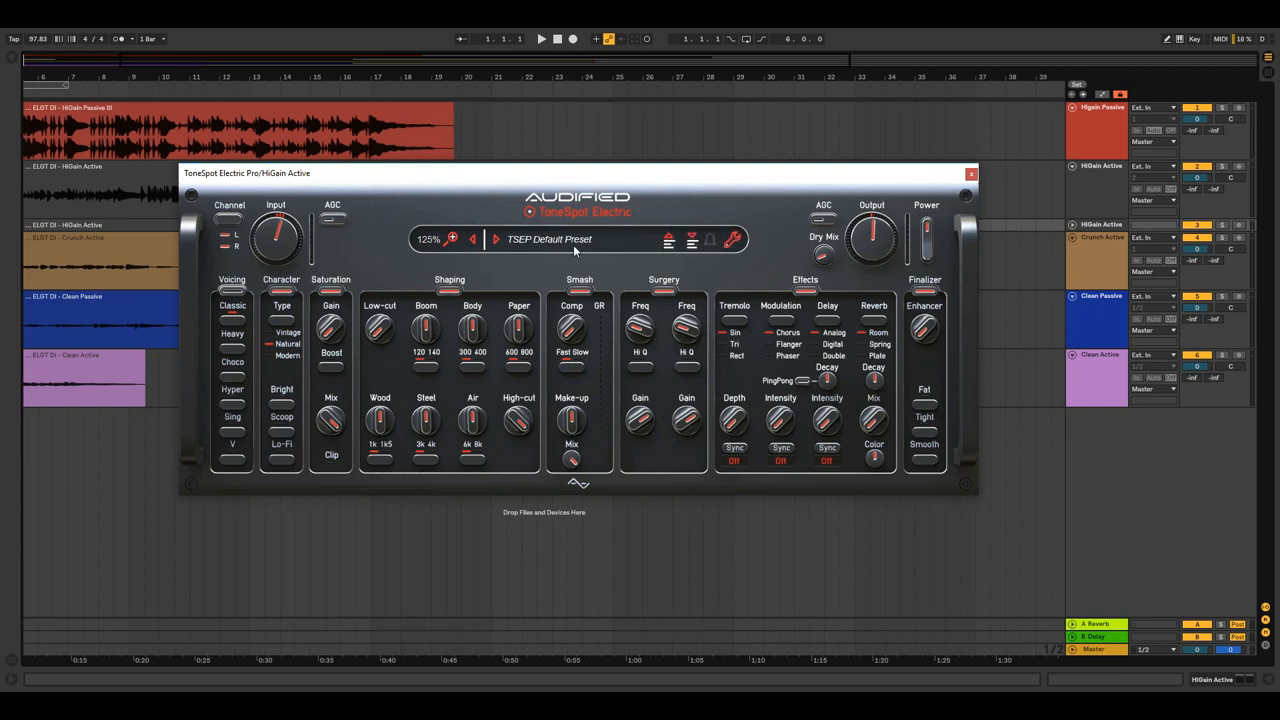
Keep the interface size at 125% and bring up the Clean Active track's TONESPOT instance.
{"action": "left_click", "coordinate": [452, 238]}
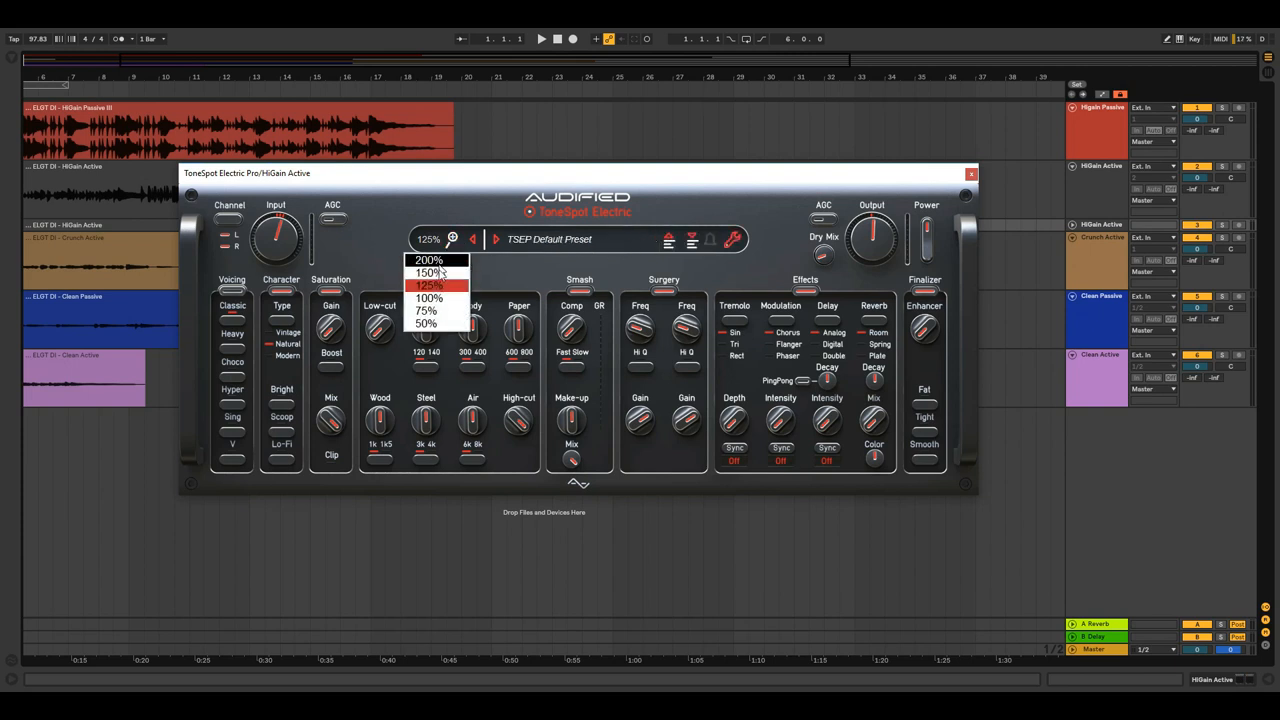
{"action": "left_click", "coordinate": [428, 284]}
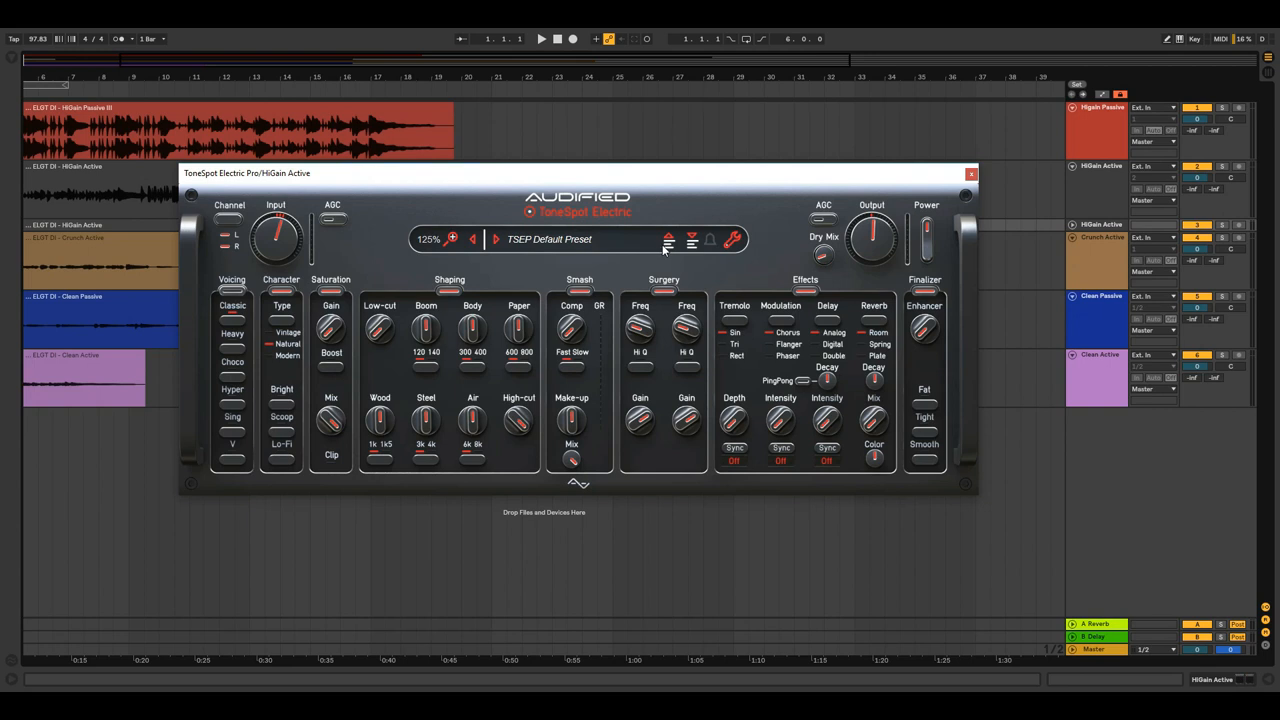
{"action": "left_click", "coordinate": [692, 240]}
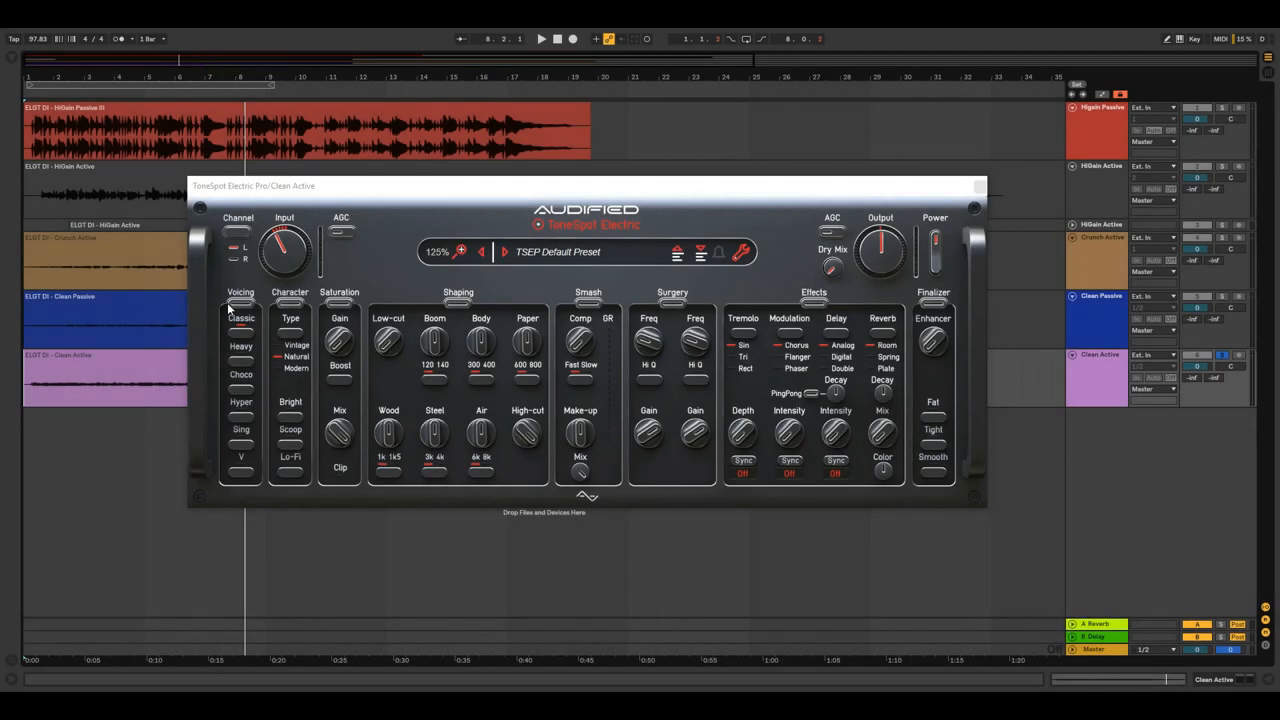
{"action": "mouse_move", "coordinate": [236, 310]}
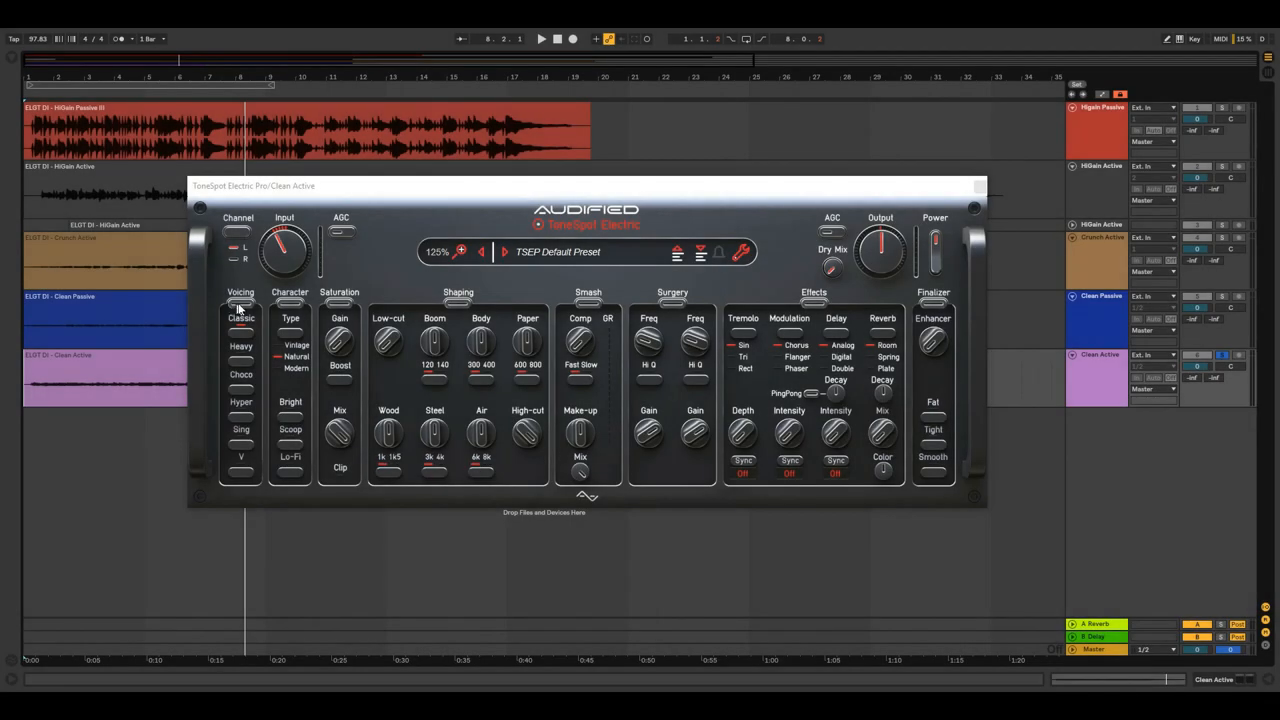
Audition two different amp voicings on the Clean Active tone during playback.
{"action": "left_click", "coordinate": [540, 38]}
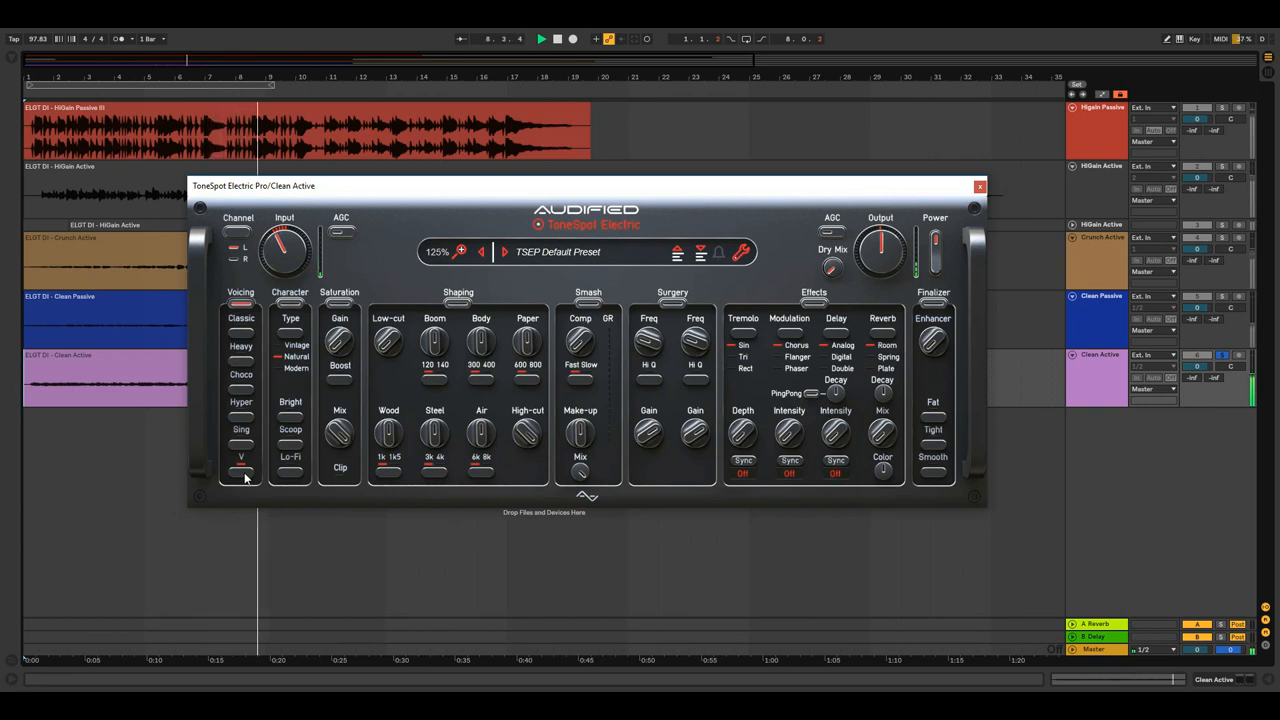
{"action": "left_click", "coordinate": [556, 38]}
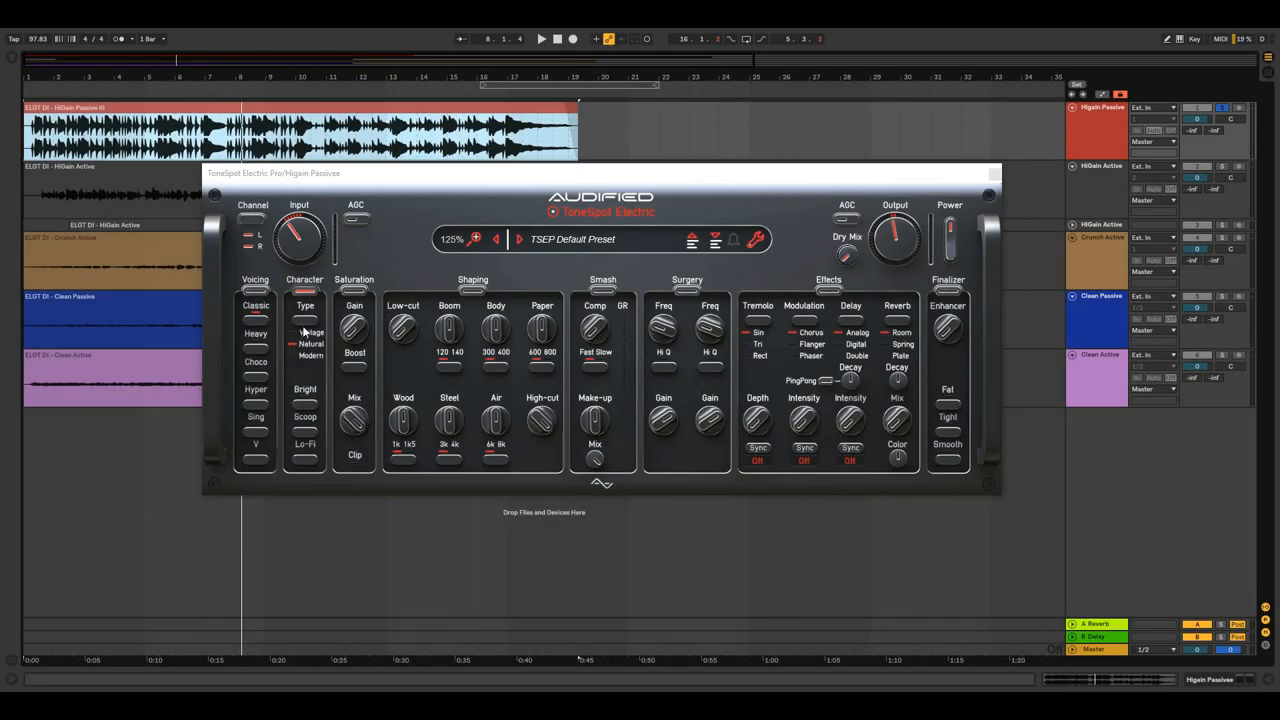
Switch the HiGain Passive tone to a different Character Type such as Vintage.
{"action": "left_click", "coordinate": [540, 38]}
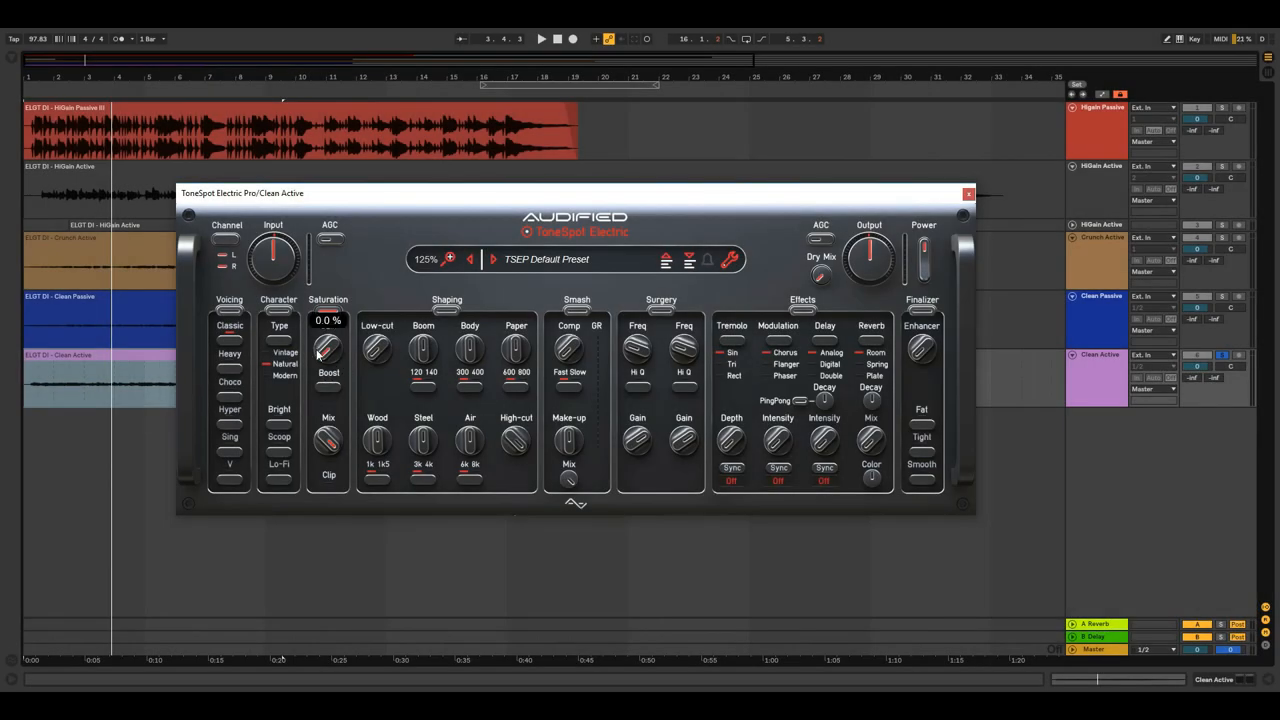
Sweep the Saturation Gain from 0% through 100% and settle it around 85%.
{"action": "left_click_drag", "start_coordinate": [328, 344], "coordinate": [328, 320]}
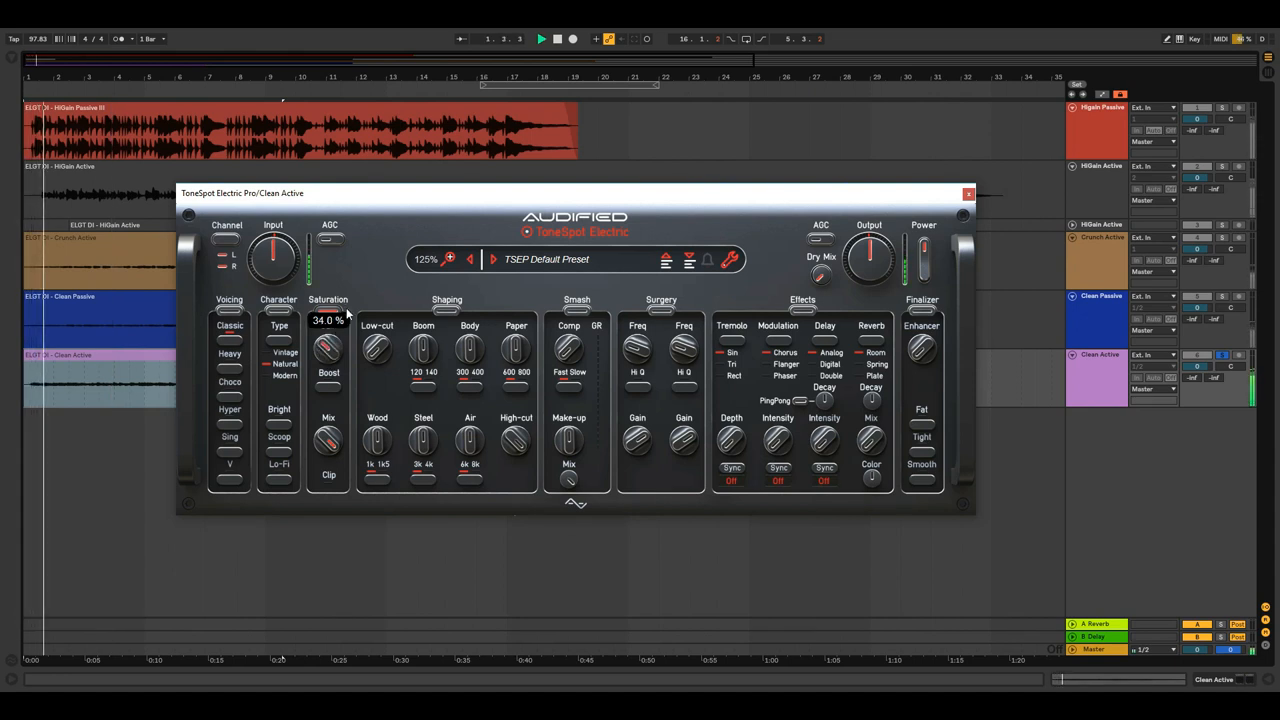
{"action": "left_click_drag", "start_coordinate": [328, 350], "coordinate": [328, 330]}
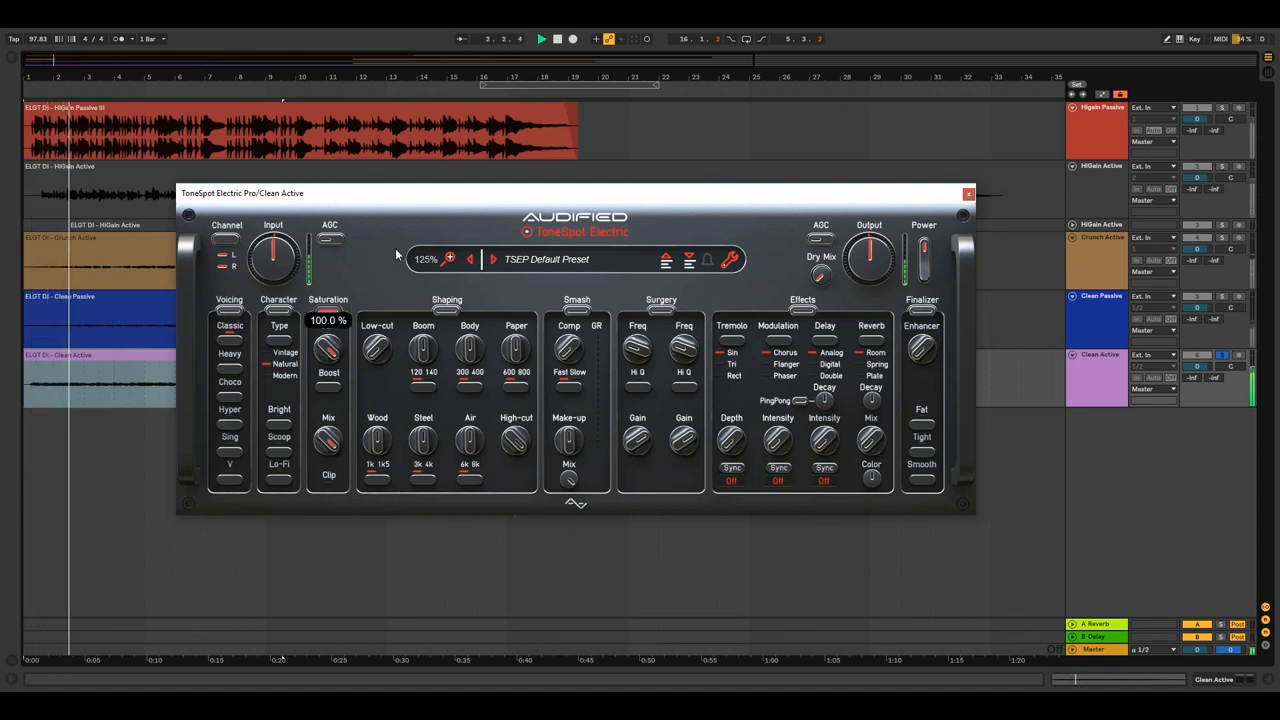
{"action": "left_click_drag", "start_coordinate": [328, 344], "coordinate": [356, 336]}
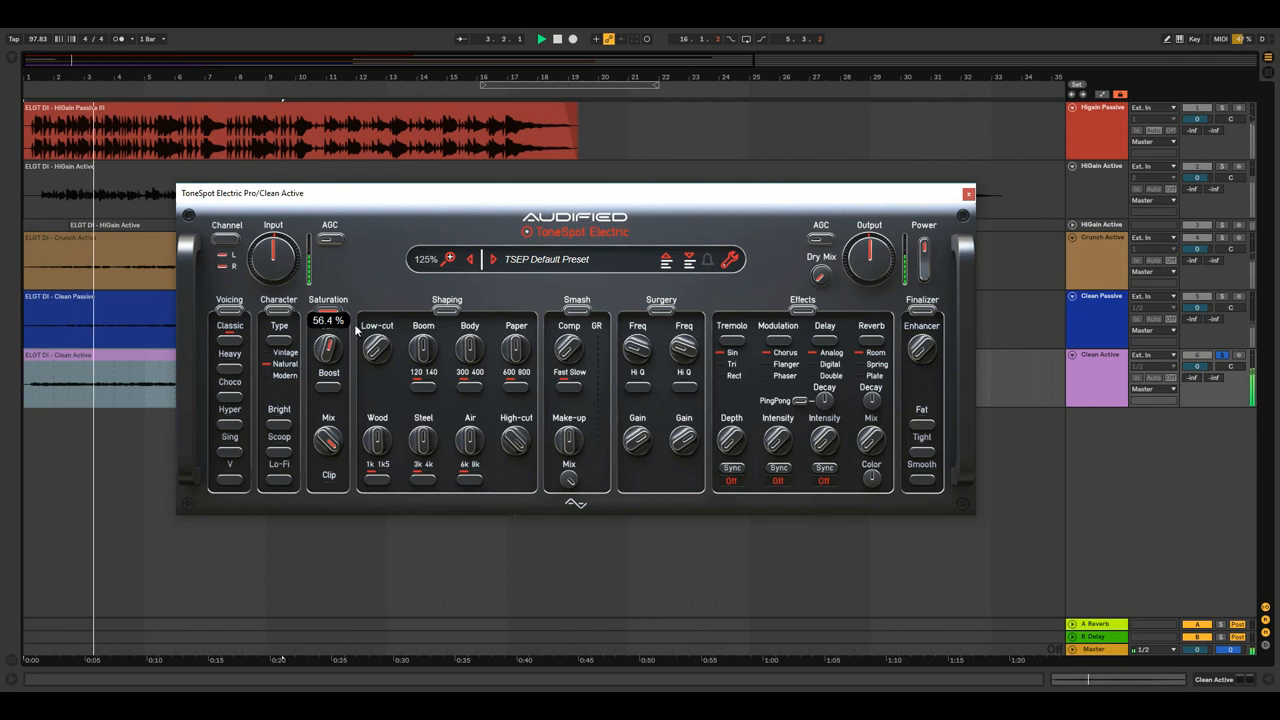
{"action": "left_click_drag", "start_coordinate": [328, 344], "coordinate": [348, 318]}
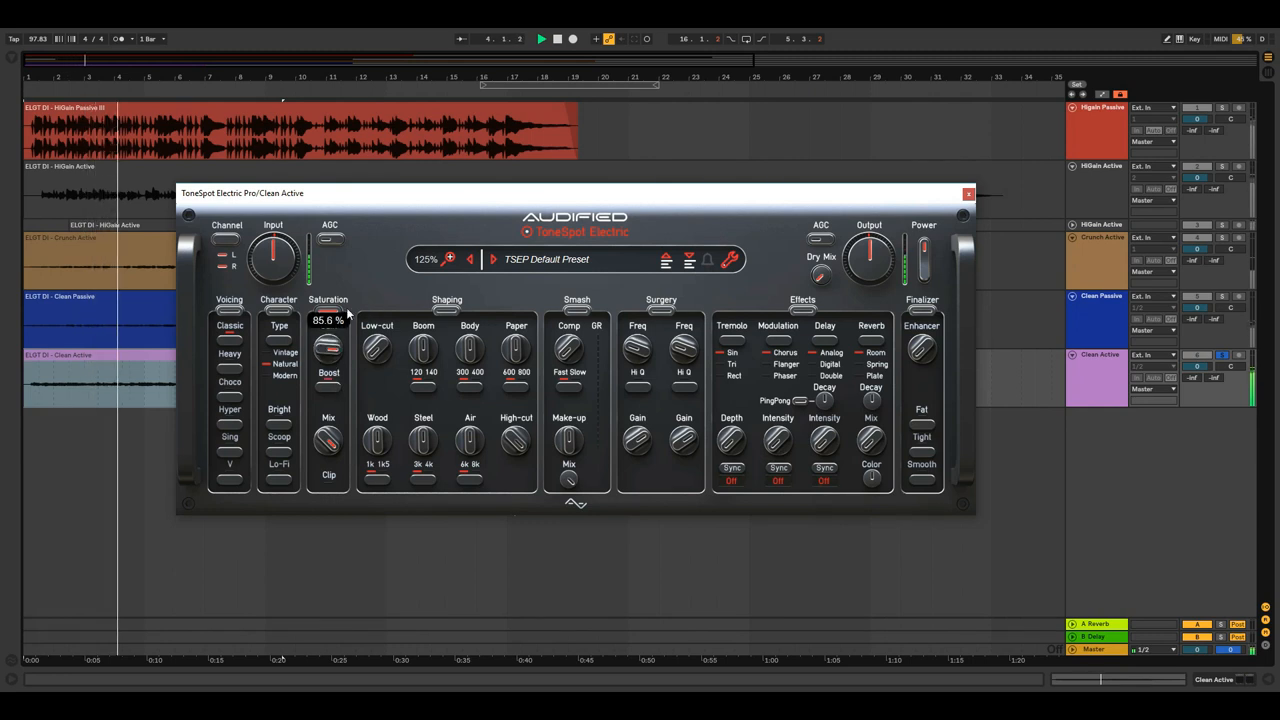
{"action": "left_click_drag", "start_coordinate": [328, 344], "coordinate": [328, 360]}
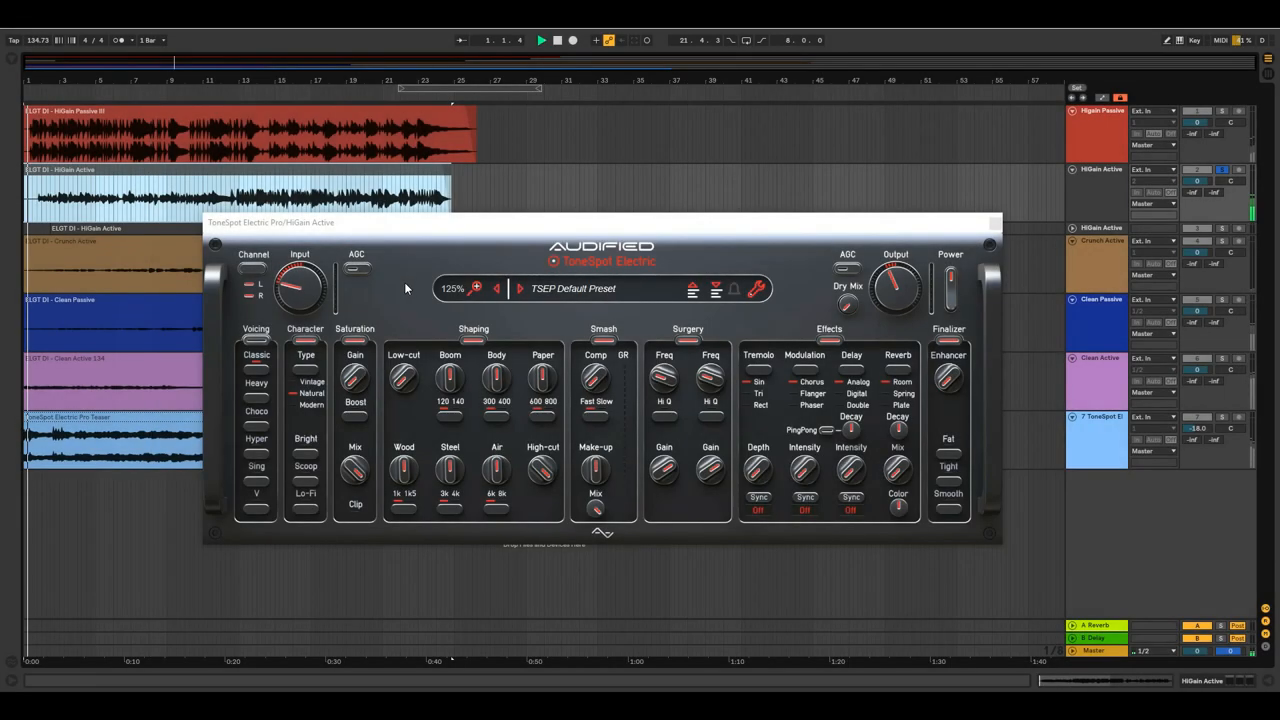
Raise the HiGain Active low-cut frequency to about 111 Hz and nudge the neighbouring Shaping knob.
{"action": "left_click_drag", "start_coordinate": [404, 378], "coordinate": [404, 360]}
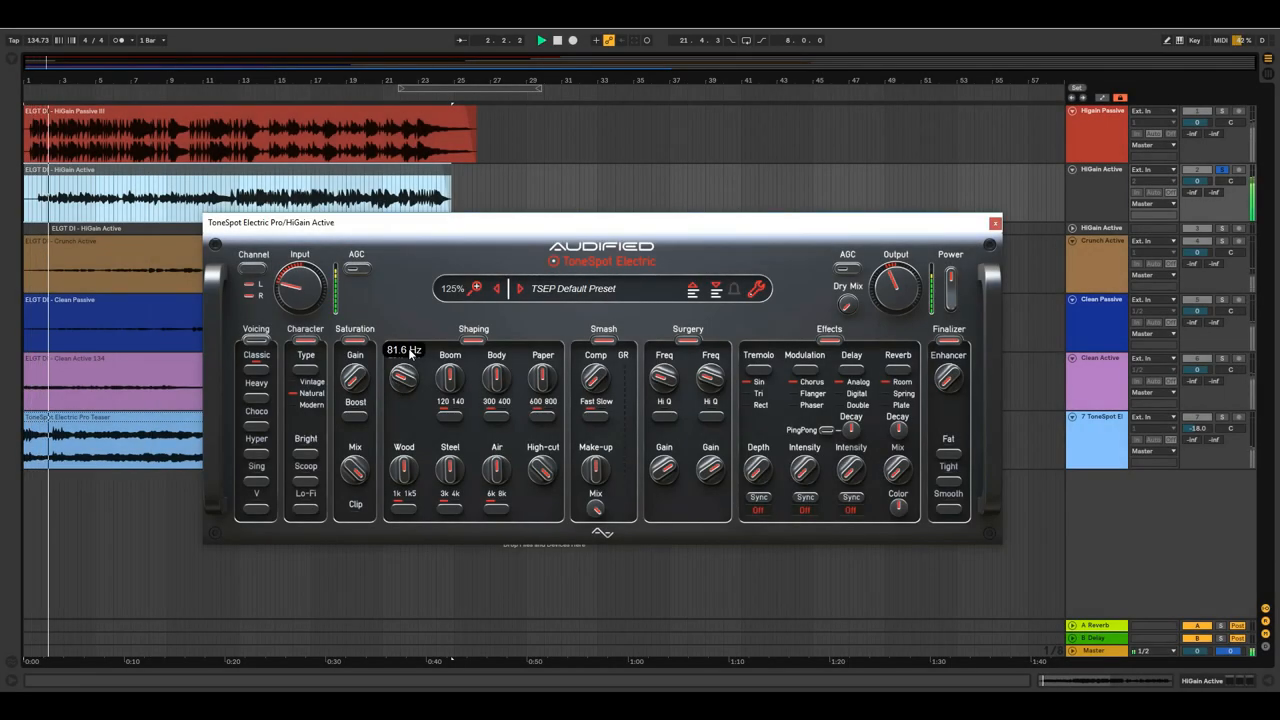
{"action": "left_click_drag", "start_coordinate": [404, 378], "coordinate": [404, 340]}
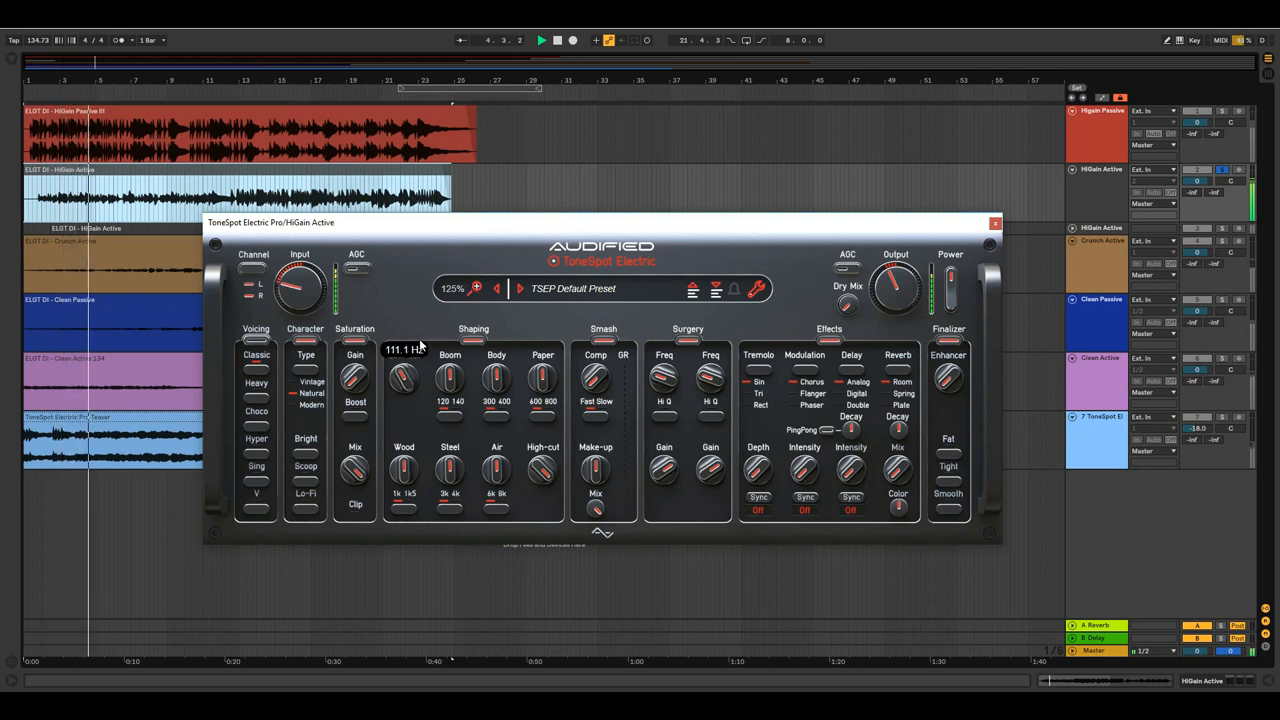
{"action": "left_click_drag", "start_coordinate": [404, 378], "coordinate": [404, 390]}
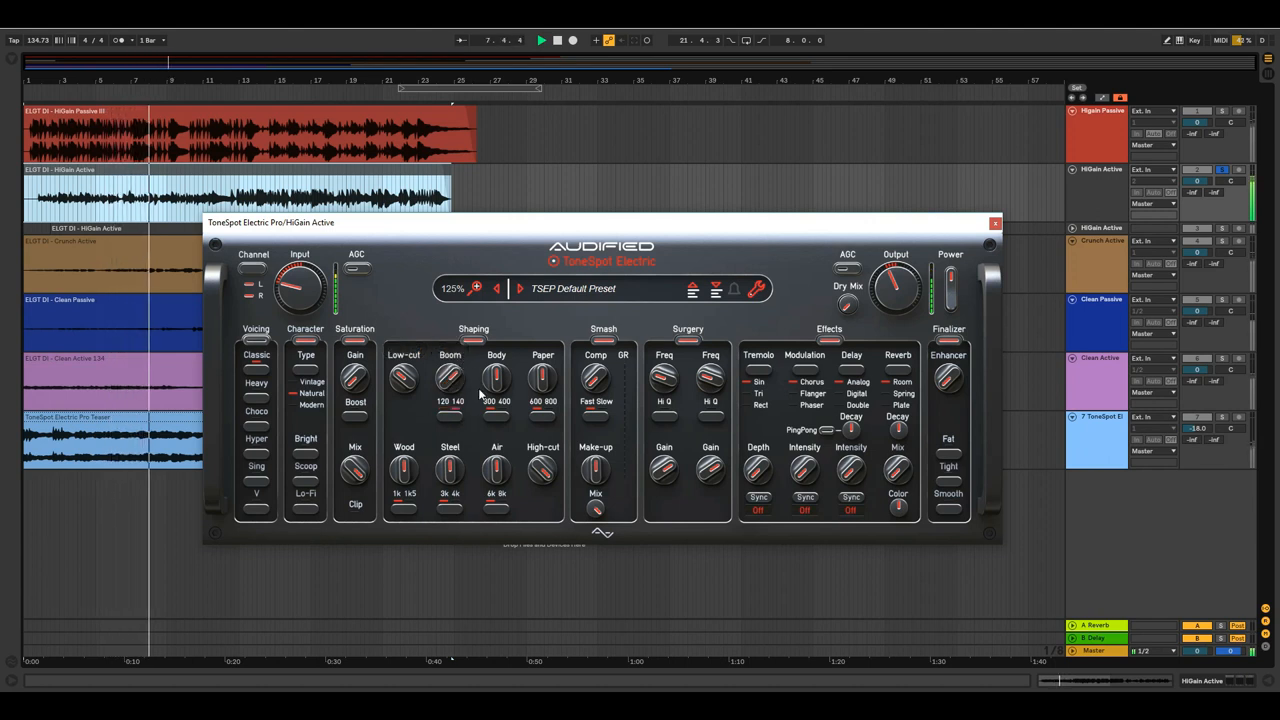
{"action": "left_click_drag", "start_coordinate": [496, 378], "coordinate": [496, 364]}
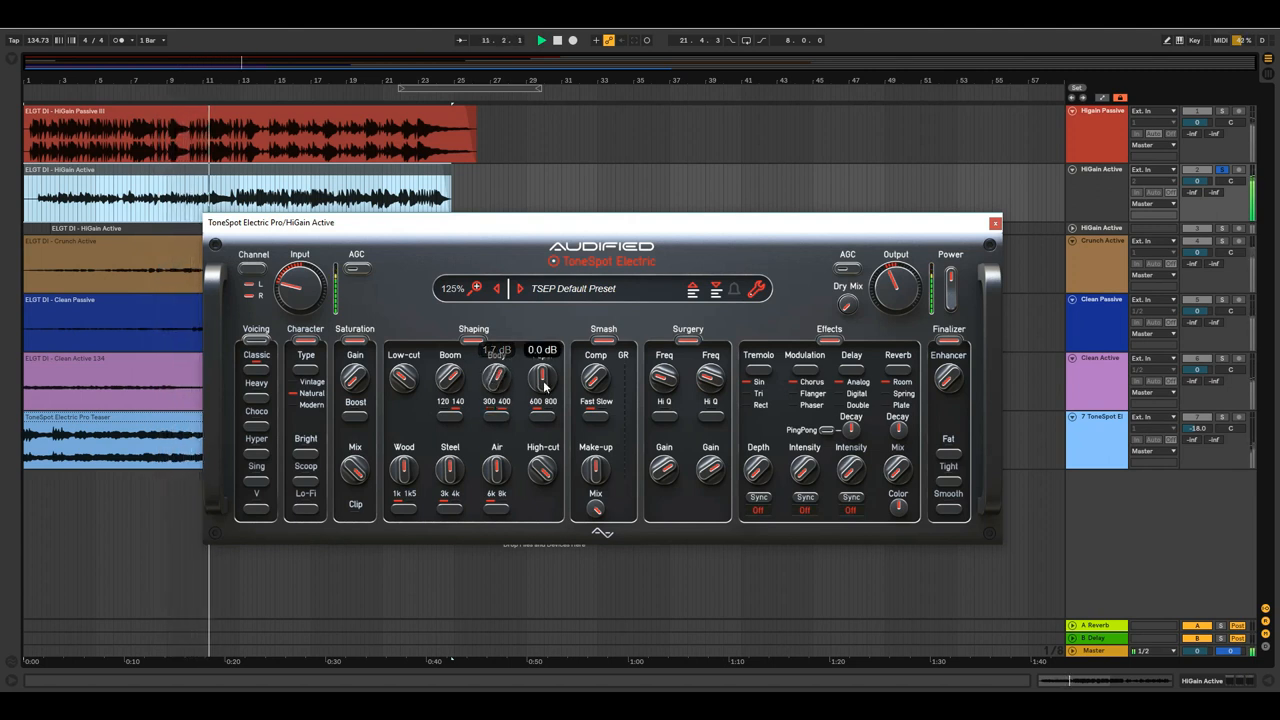
Boost the Paper (~3.7 dB), Wood (~3.2 dB), Steel (~1.6 dB) bands and another Shaping band to 2.2 dB.
{"action": "left_click_drag", "start_coordinate": [544, 378], "coordinate": [544, 364]}
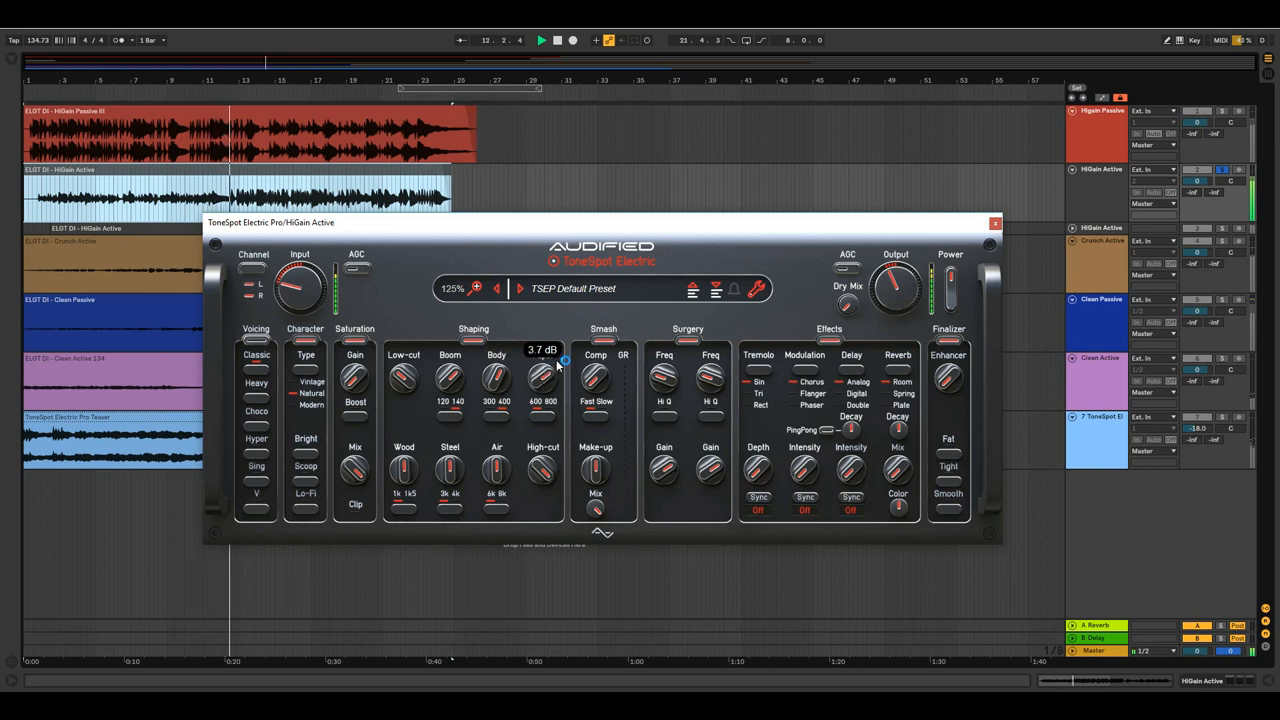
{"action": "left_click_drag", "start_coordinate": [544, 378], "coordinate": [538, 404]}
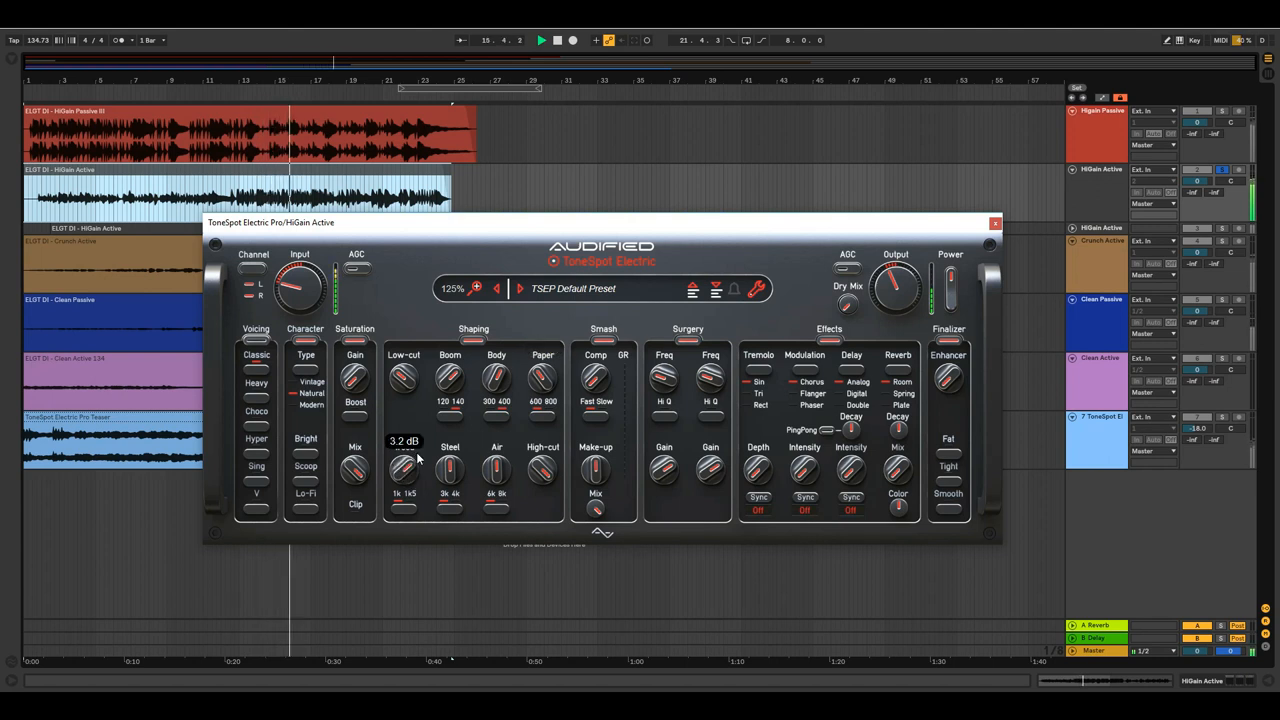
{"action": "left_click_drag", "start_coordinate": [404, 464], "coordinate": [408, 508]}
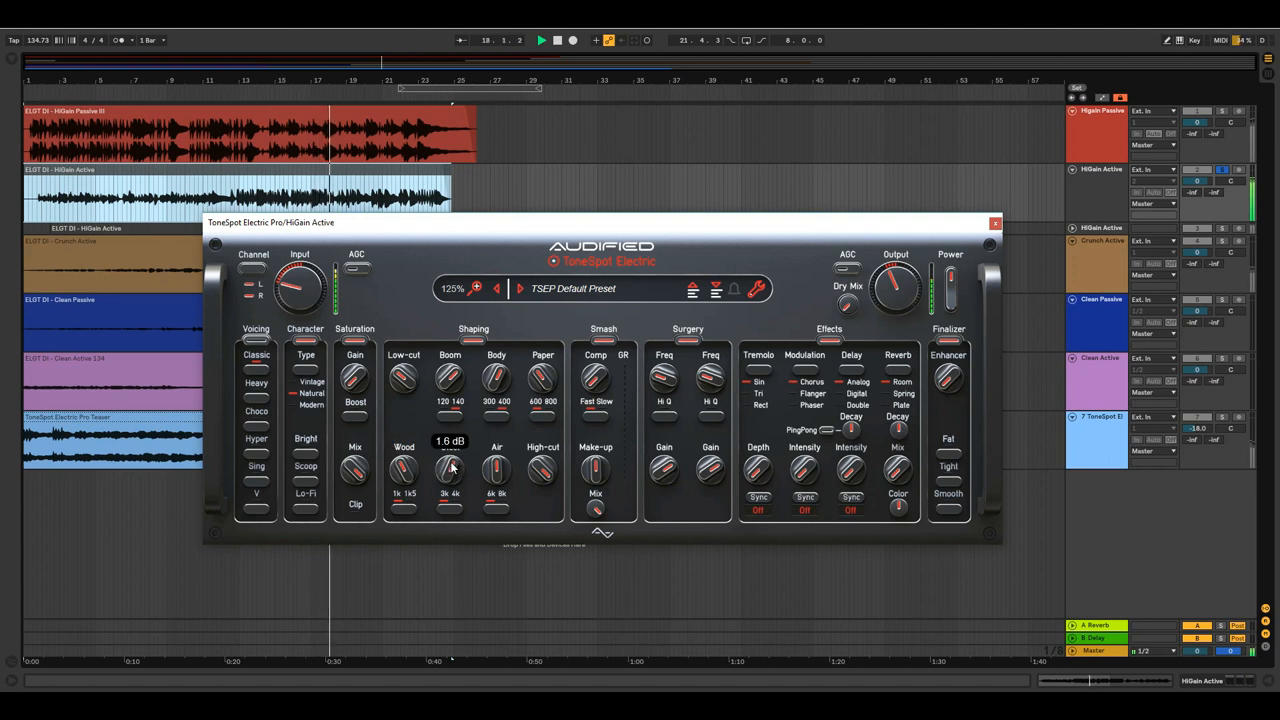
{"action": "left_click_drag", "start_coordinate": [448, 470], "coordinate": [448, 456]}
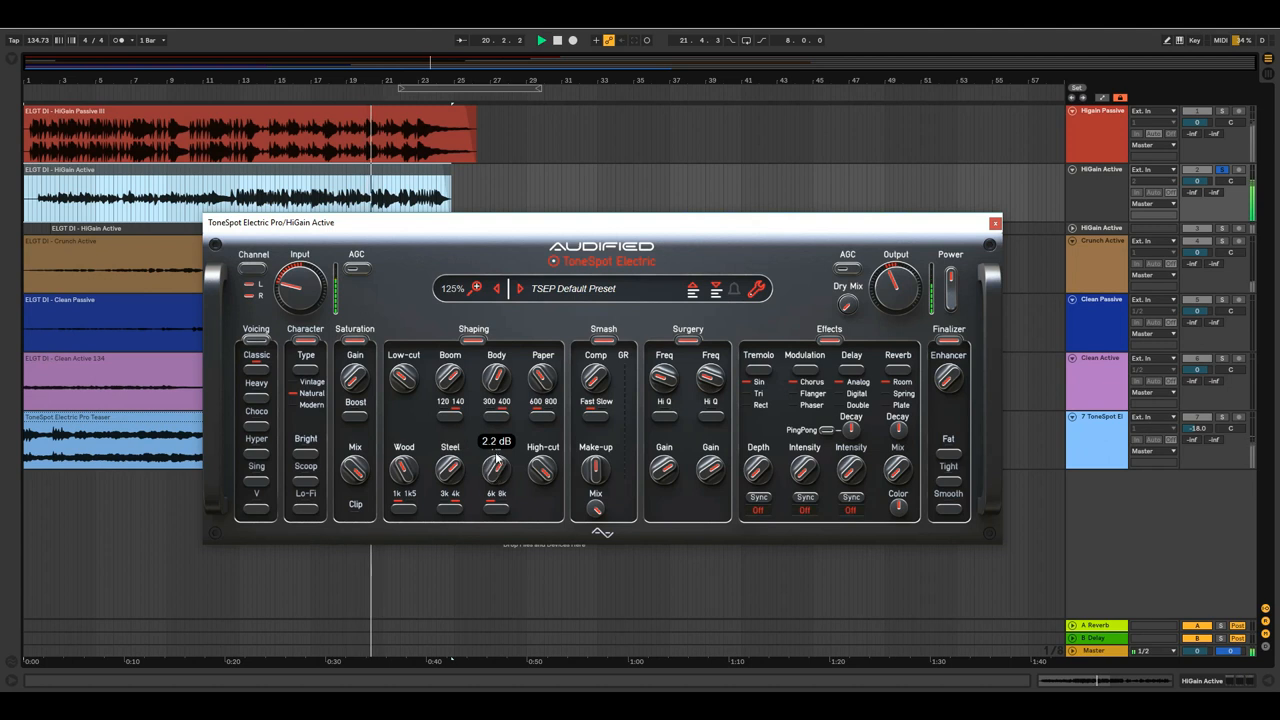
{"action": "left_click_drag", "start_coordinate": [496, 470], "coordinate": [490, 490]}
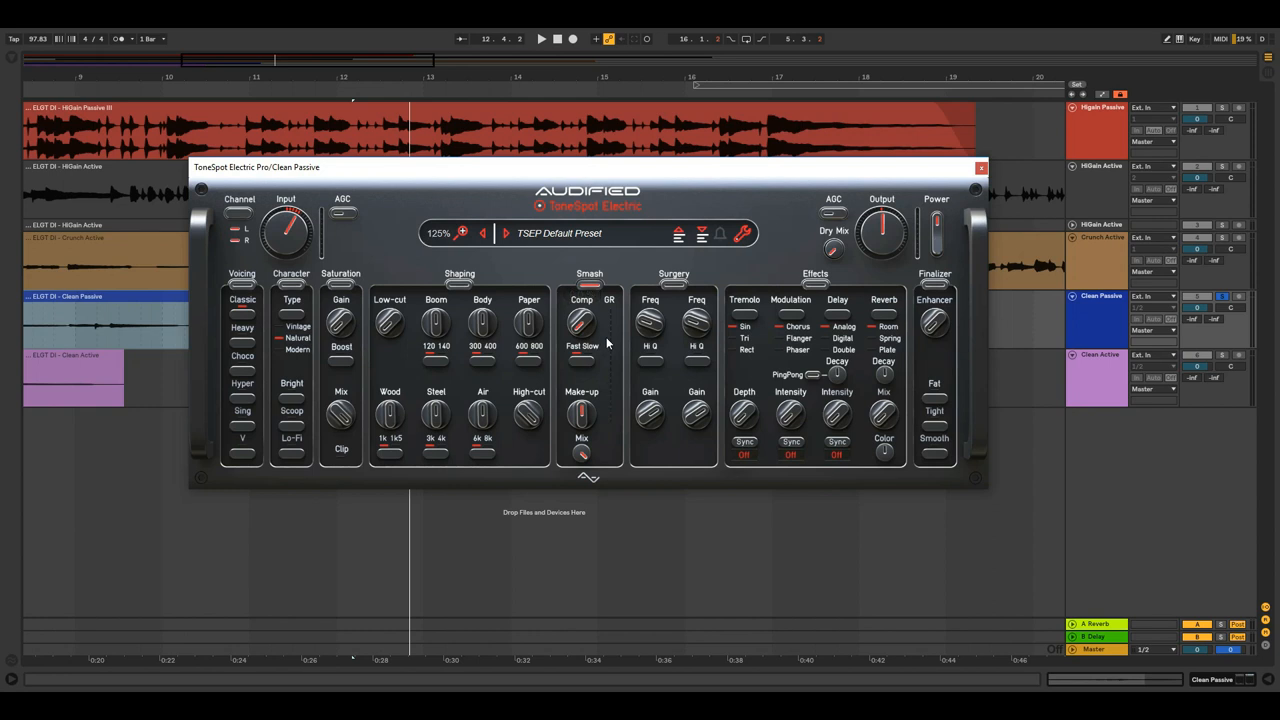
{"action": "mouse_move", "coordinate": [604, 340]}
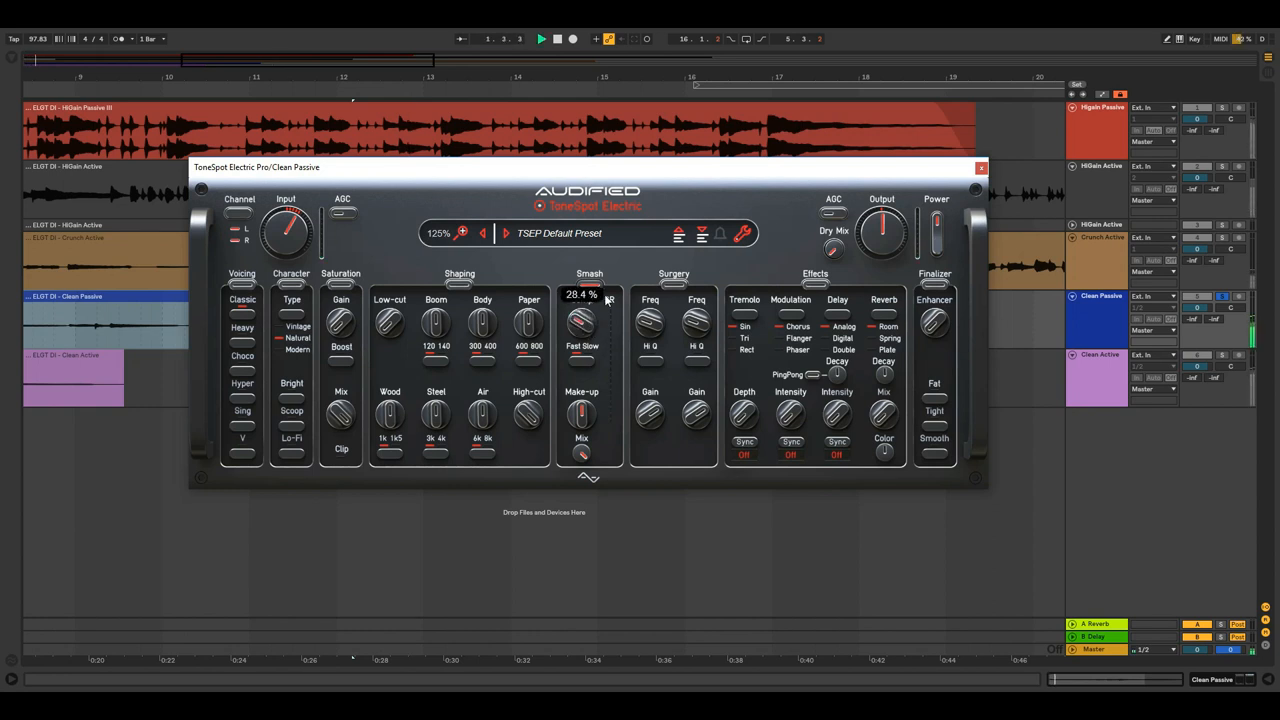
Set Smash Comp to about 28.4% on Clean Passive with make-up gain kept at 0.0 dB.
{"action": "left_click_drag", "start_coordinate": [584, 320], "coordinate": [584, 300]}
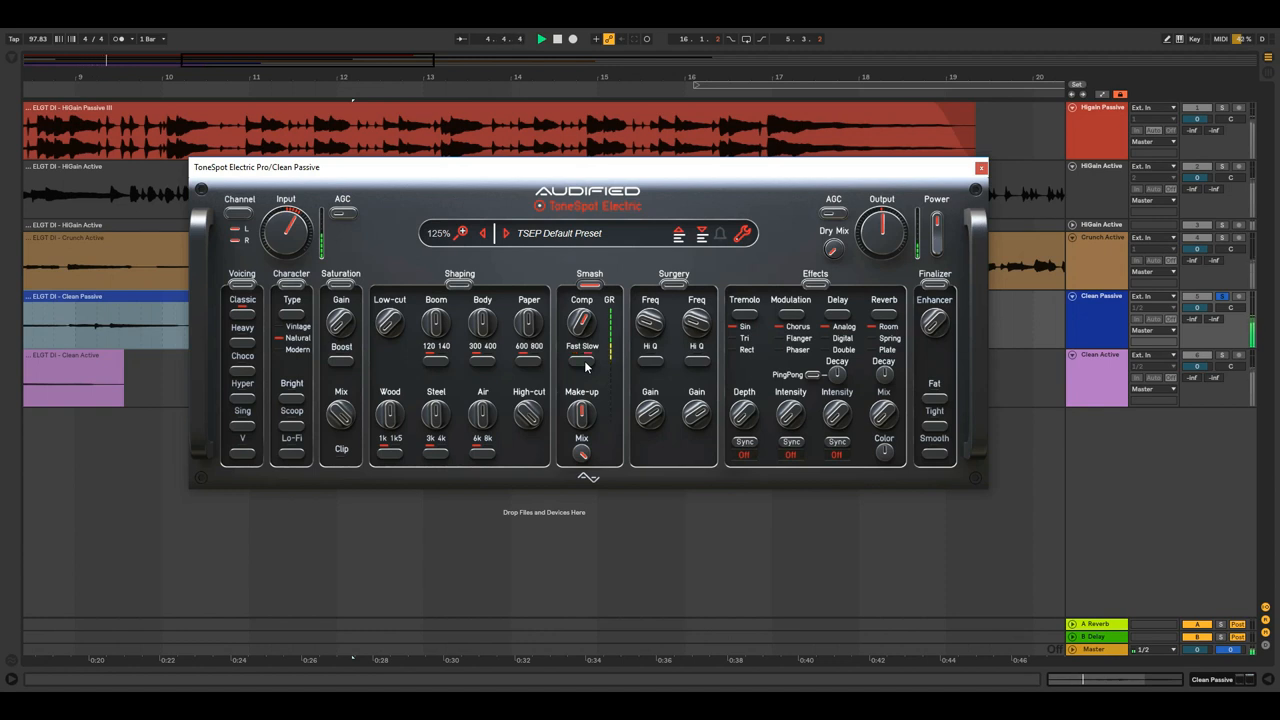
{"action": "left_click_drag", "start_coordinate": [582, 320], "coordinate": [582, 330]}
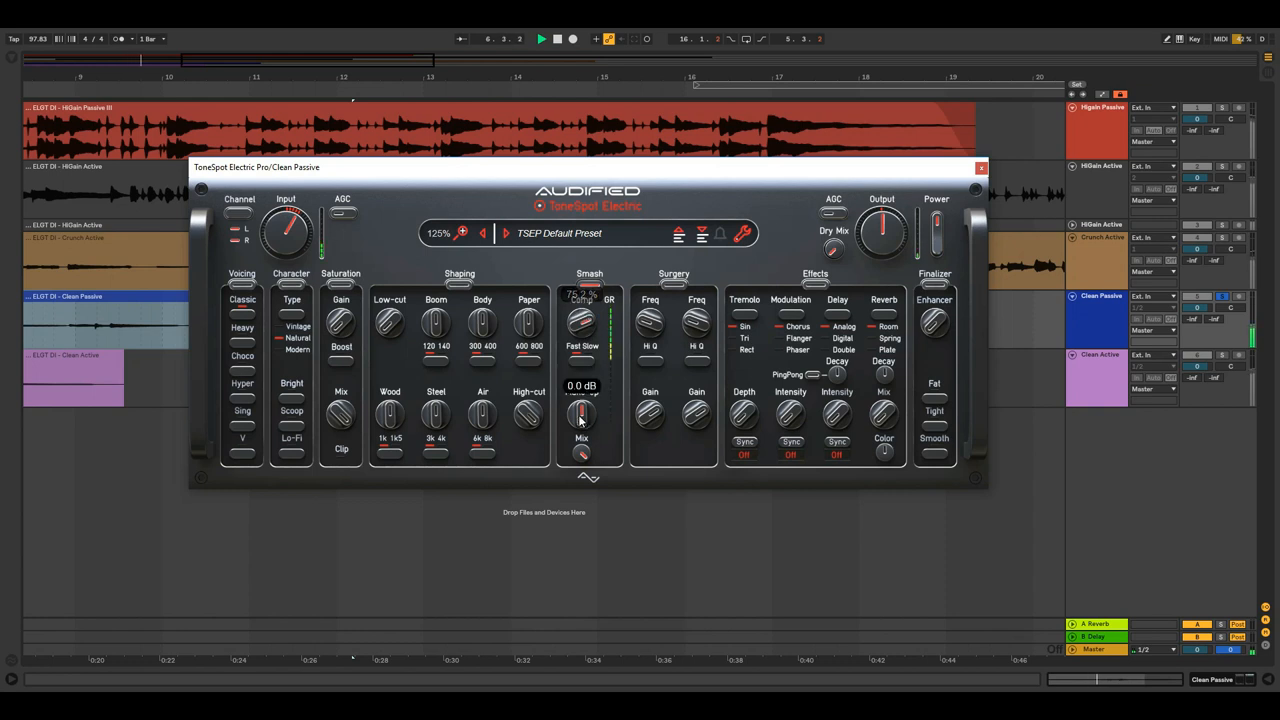
{"action": "left_click_drag", "start_coordinate": [582, 412], "coordinate": [582, 396]}
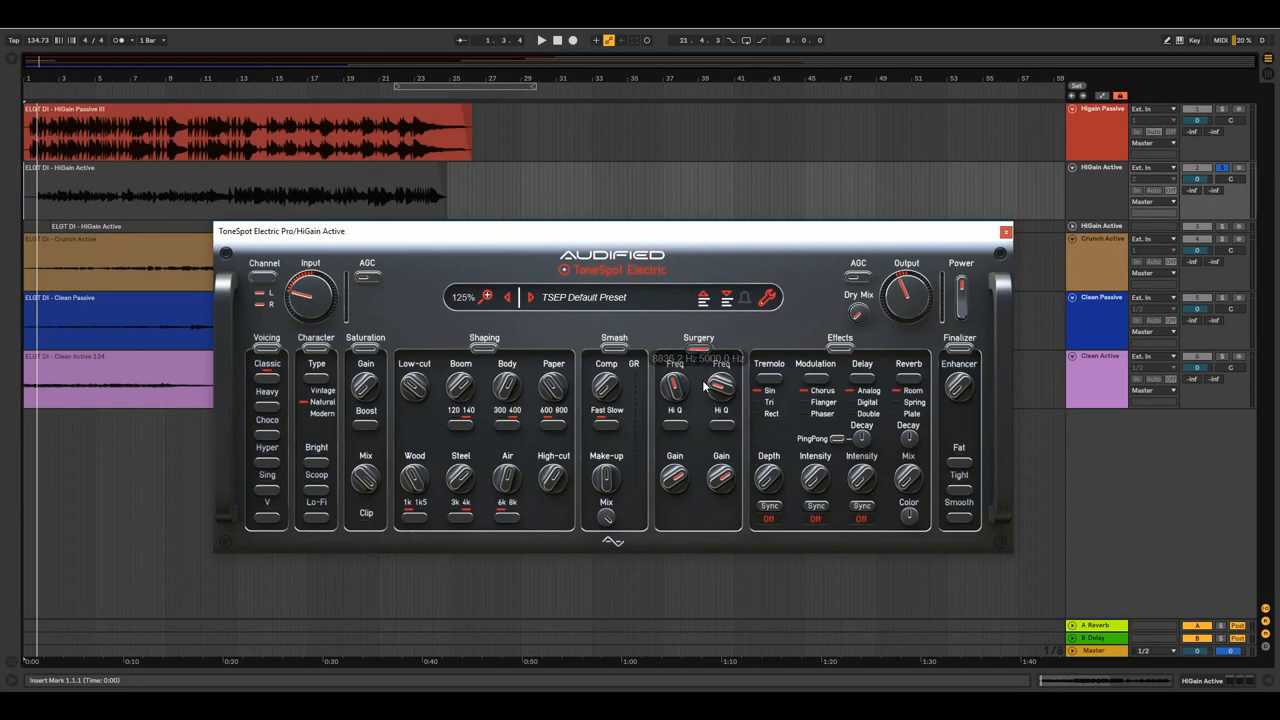
Tune the first Surgery band to about 2.4 kHz with roughly 1.4 dB gain.
{"action": "left_click_drag", "start_coordinate": [676, 384], "coordinate": [696, 420]}
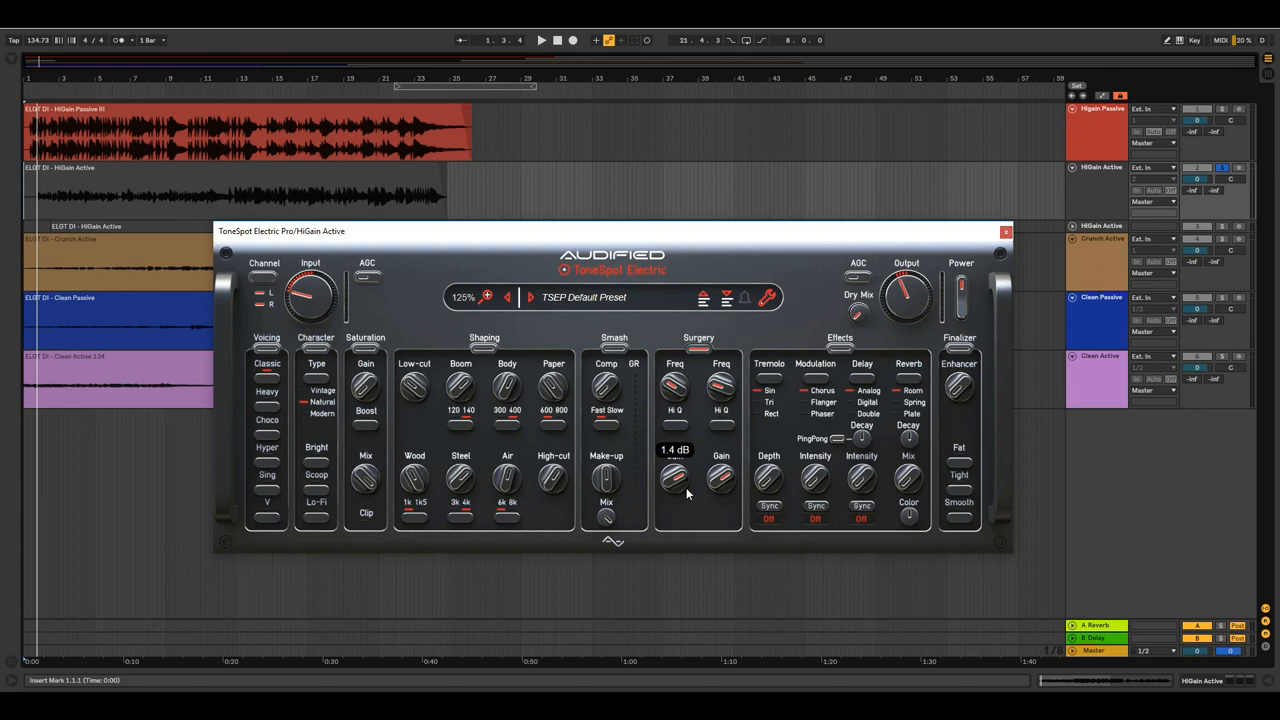
{"action": "left_click_drag", "start_coordinate": [674, 478], "coordinate": [674, 450]}
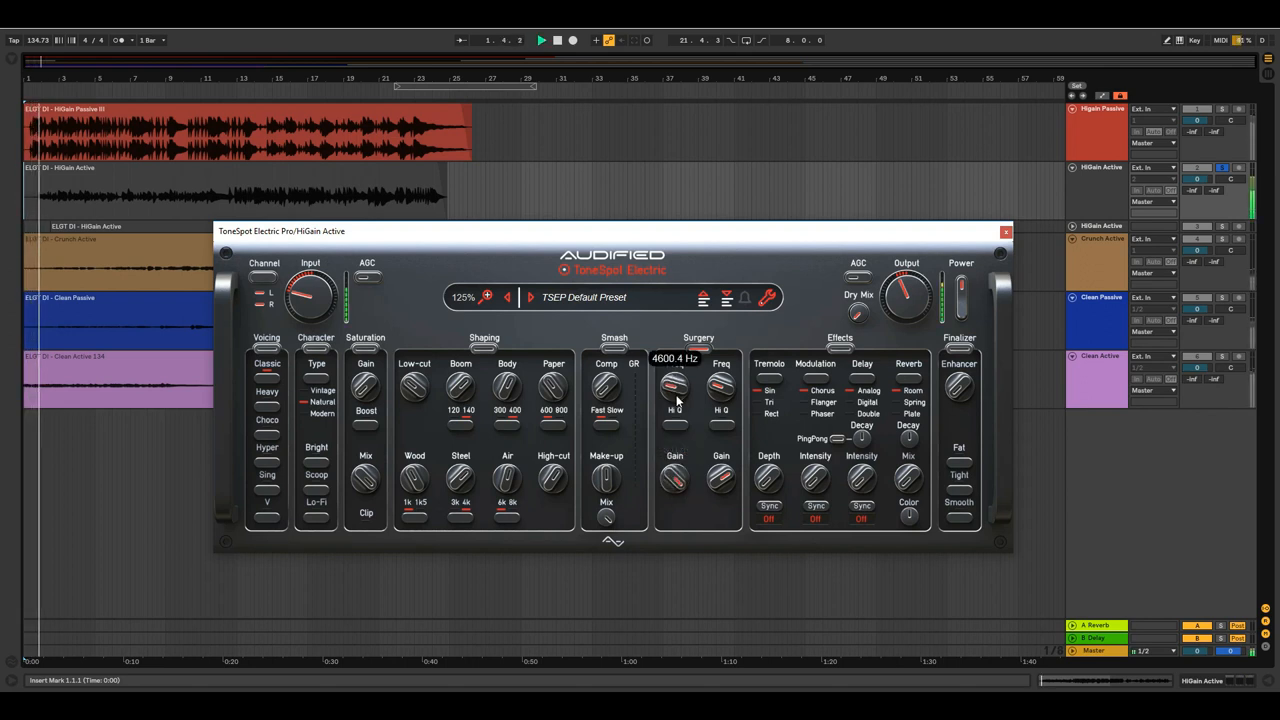
{"action": "left_click_drag", "start_coordinate": [676, 390], "coordinate": [680, 424]}
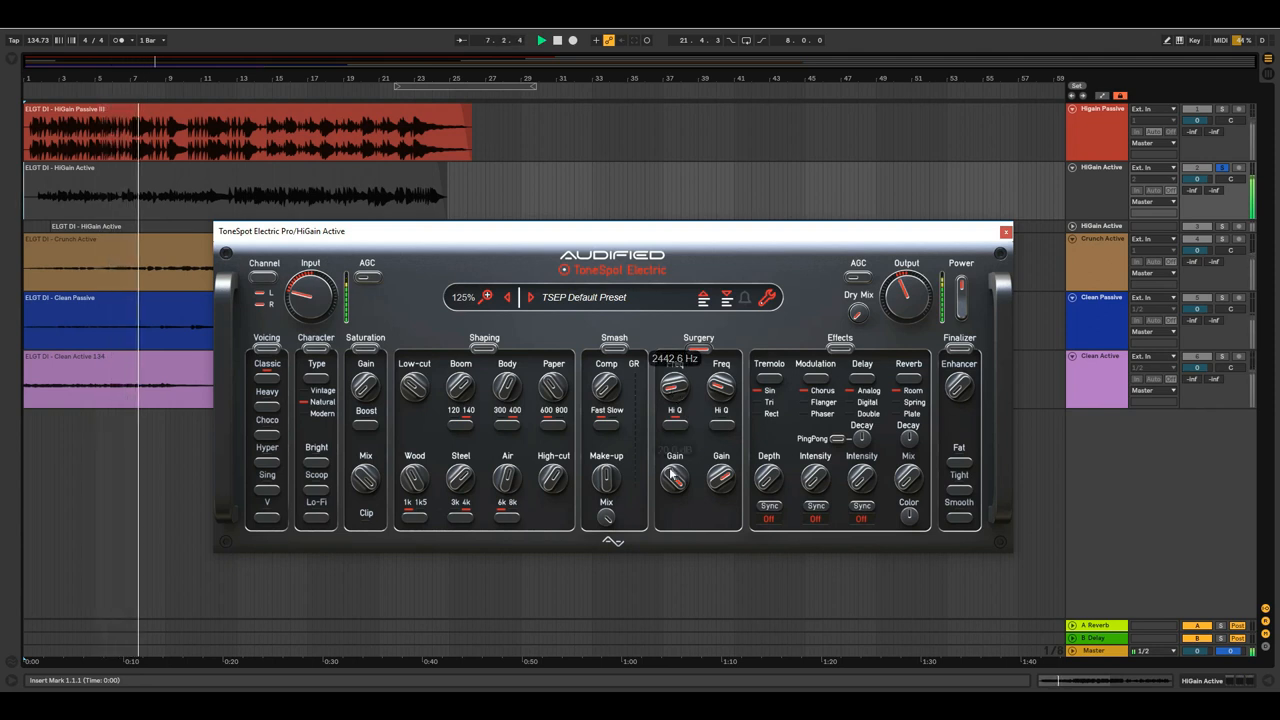
{"action": "left_click_drag", "start_coordinate": [672, 476], "coordinate": [672, 464]}
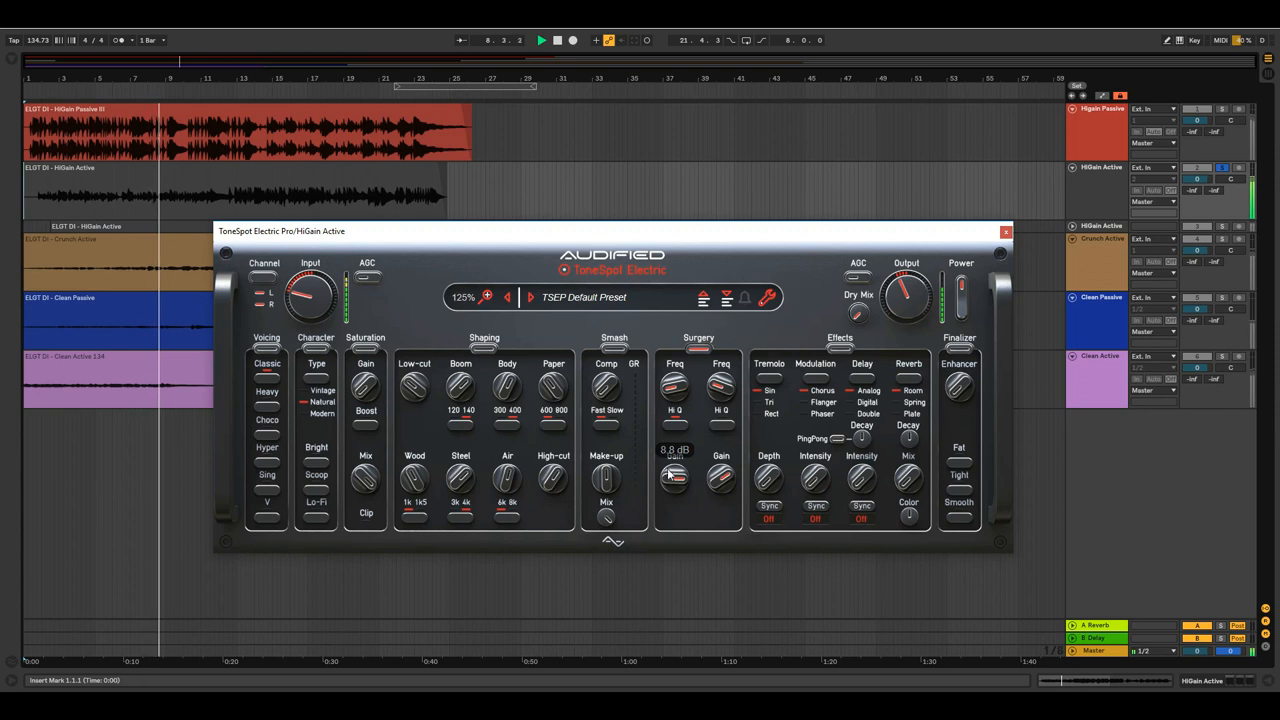
{"action": "left_click_drag", "start_coordinate": [672, 478], "coordinate": [696, 512]}
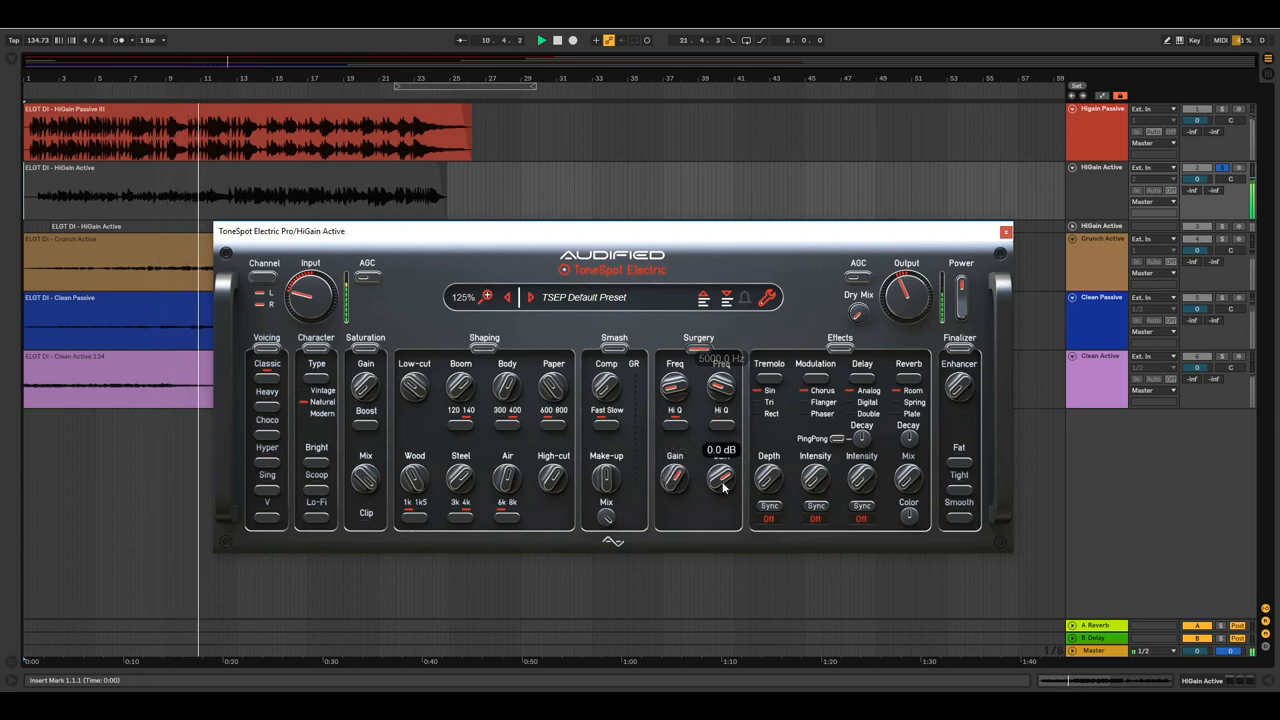
Reset and boost the second Surgery band's gain, place it at 5 kHz and adjust its Q width.
{"action": "left_click_drag", "start_coordinate": [722, 480], "coordinate": [724, 450]}
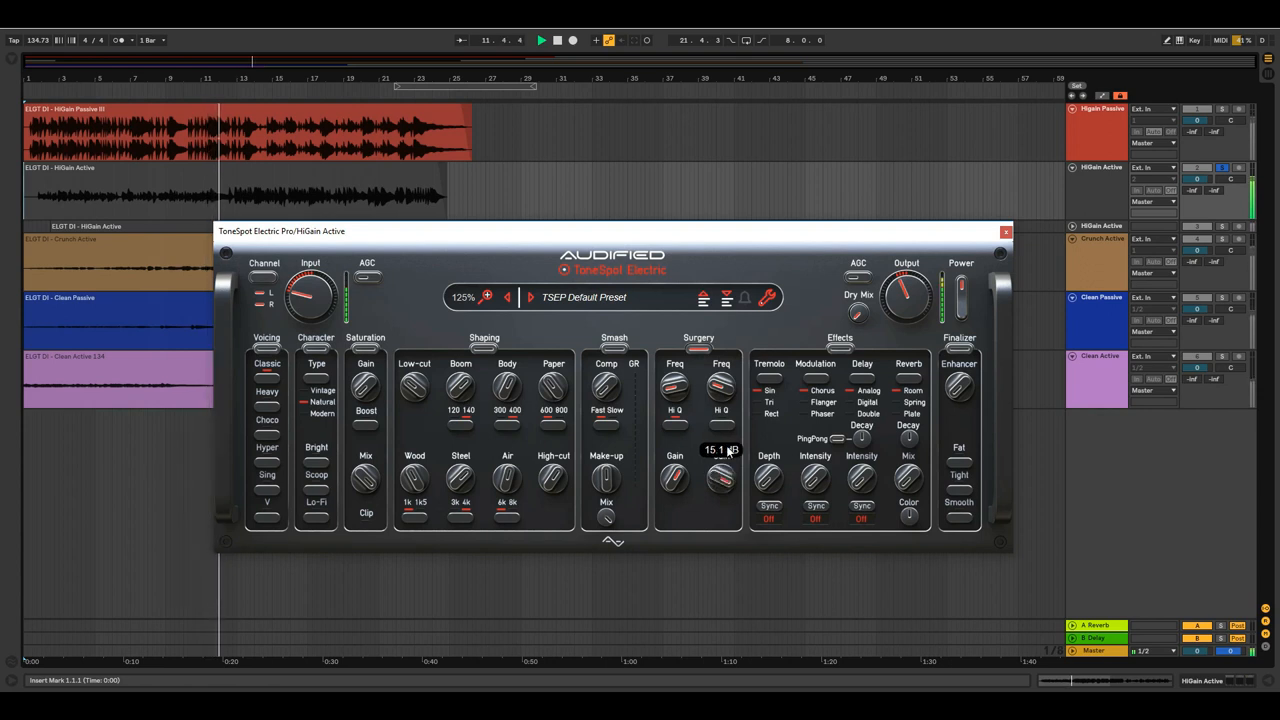
{"action": "left_click_drag", "start_coordinate": [720, 388], "coordinate": [720, 360]}
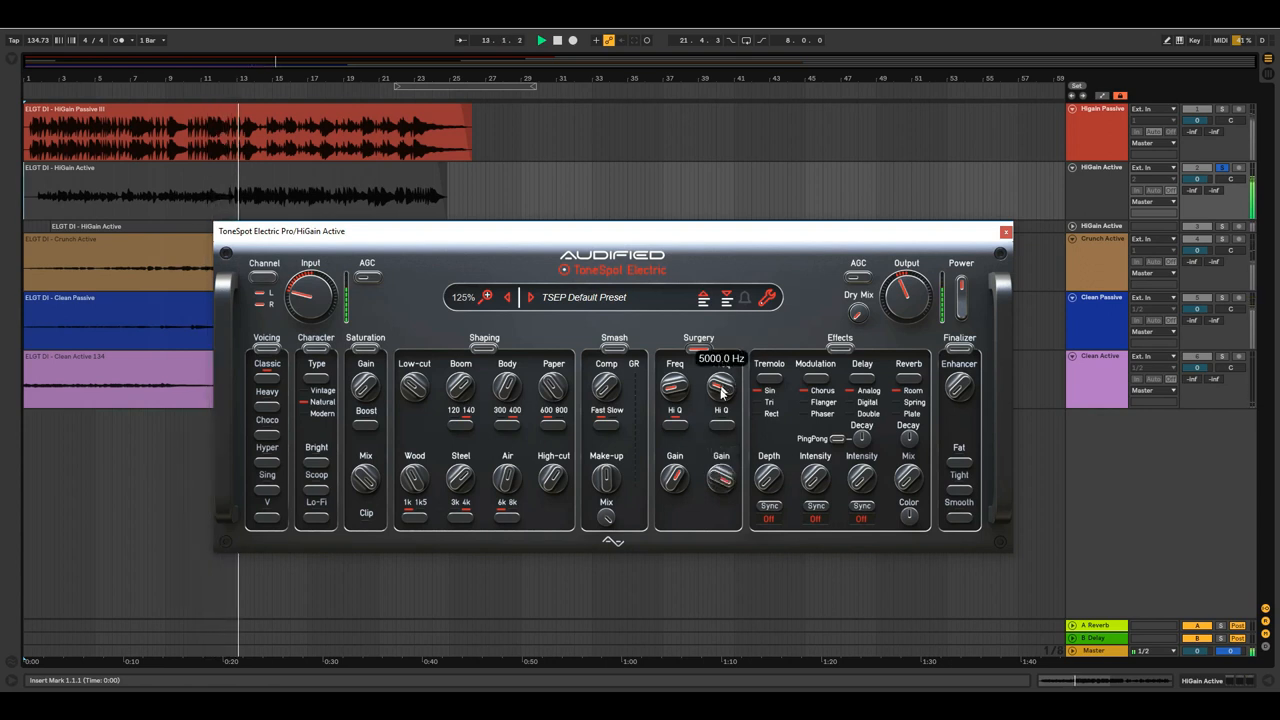
{"action": "left_click_drag", "start_coordinate": [720, 388], "coordinate": [728, 424]}
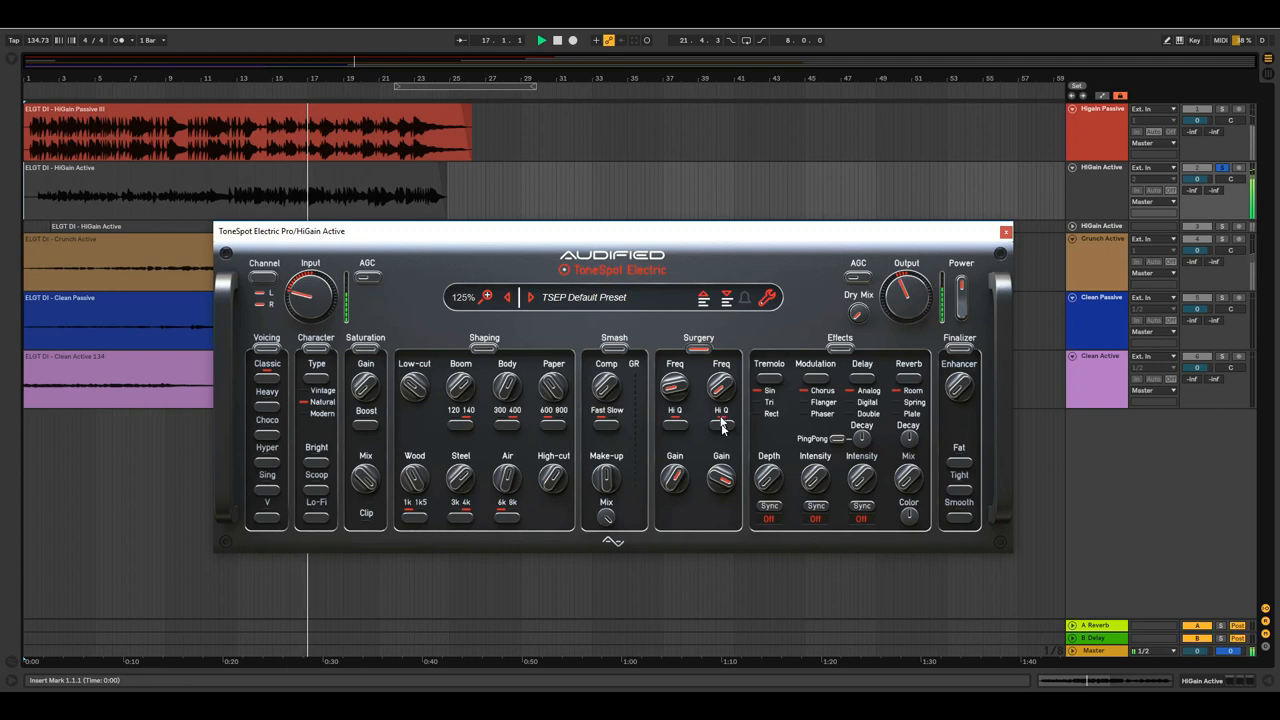
{"action": "left_click_drag", "start_coordinate": [720, 390], "coordinate": [716, 392]}
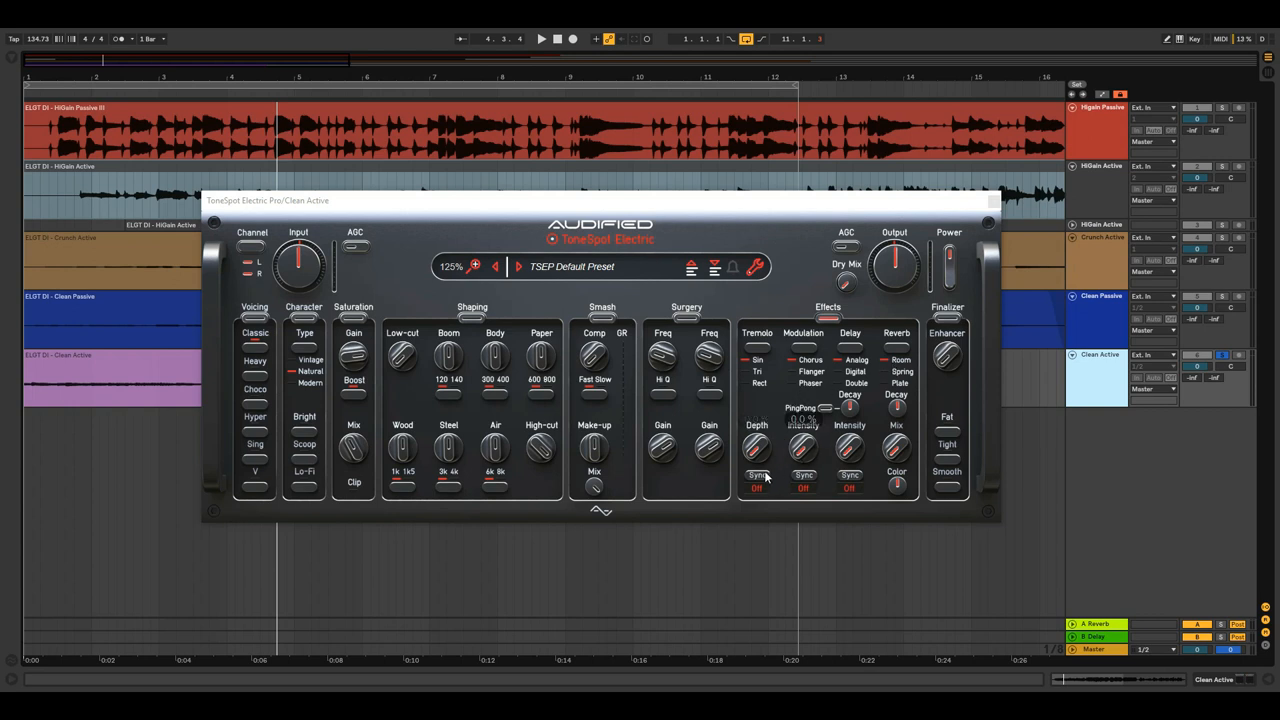
Set Clean Active tremolo depth near 48.8%, then raise the modulation intensity on Crunch Active.
{"action": "left_click", "coordinate": [756, 474]}
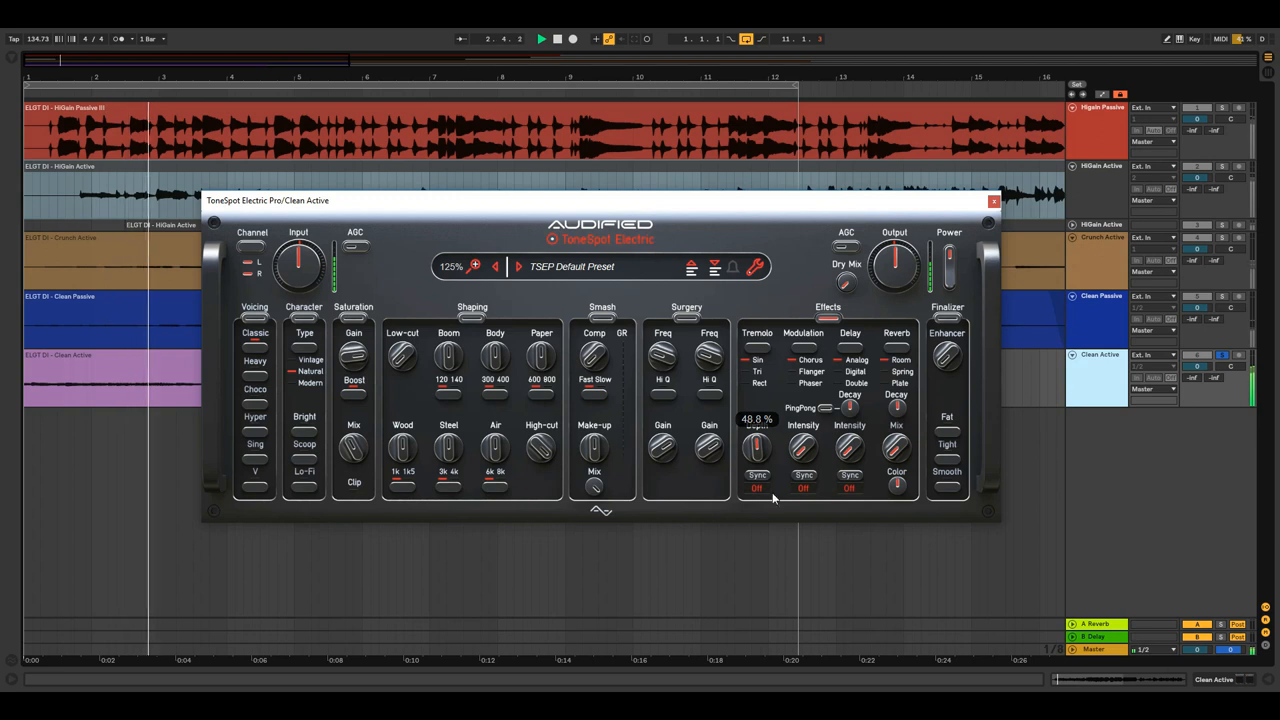
{"action": "left_click", "coordinate": [756, 476]}
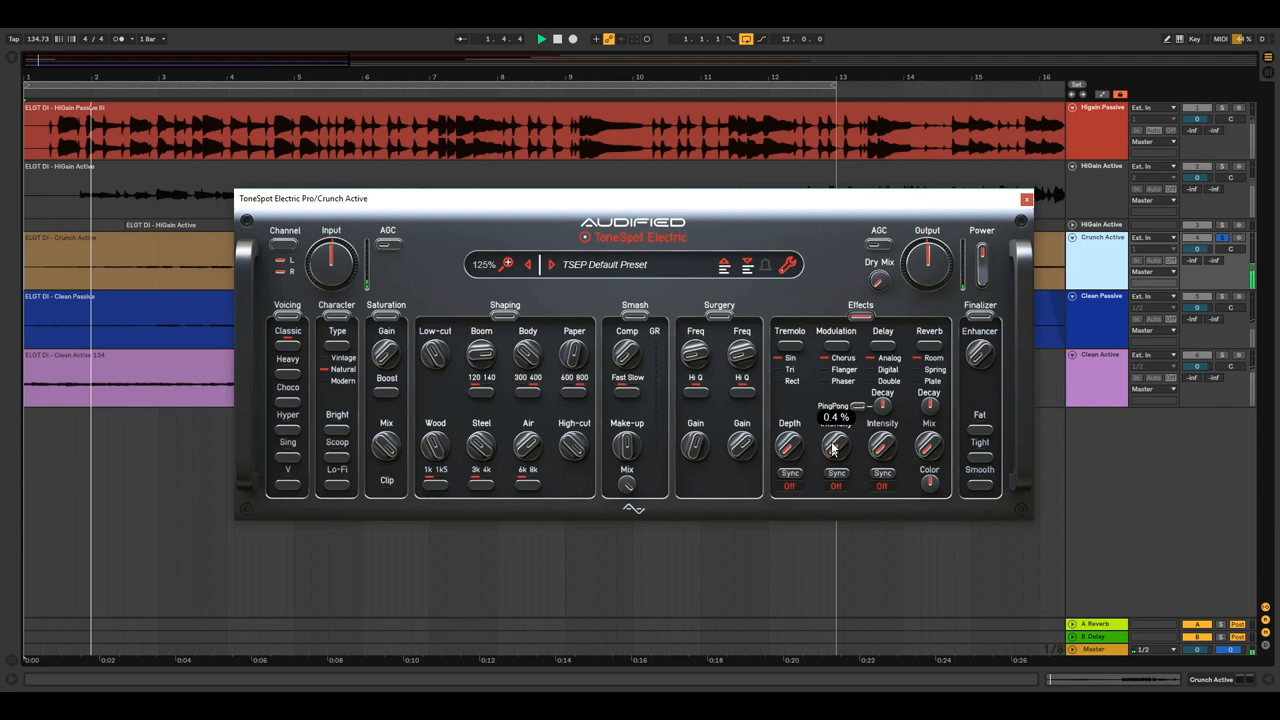
{"action": "left_click_drag", "start_coordinate": [836, 444], "coordinate": [836, 410]}
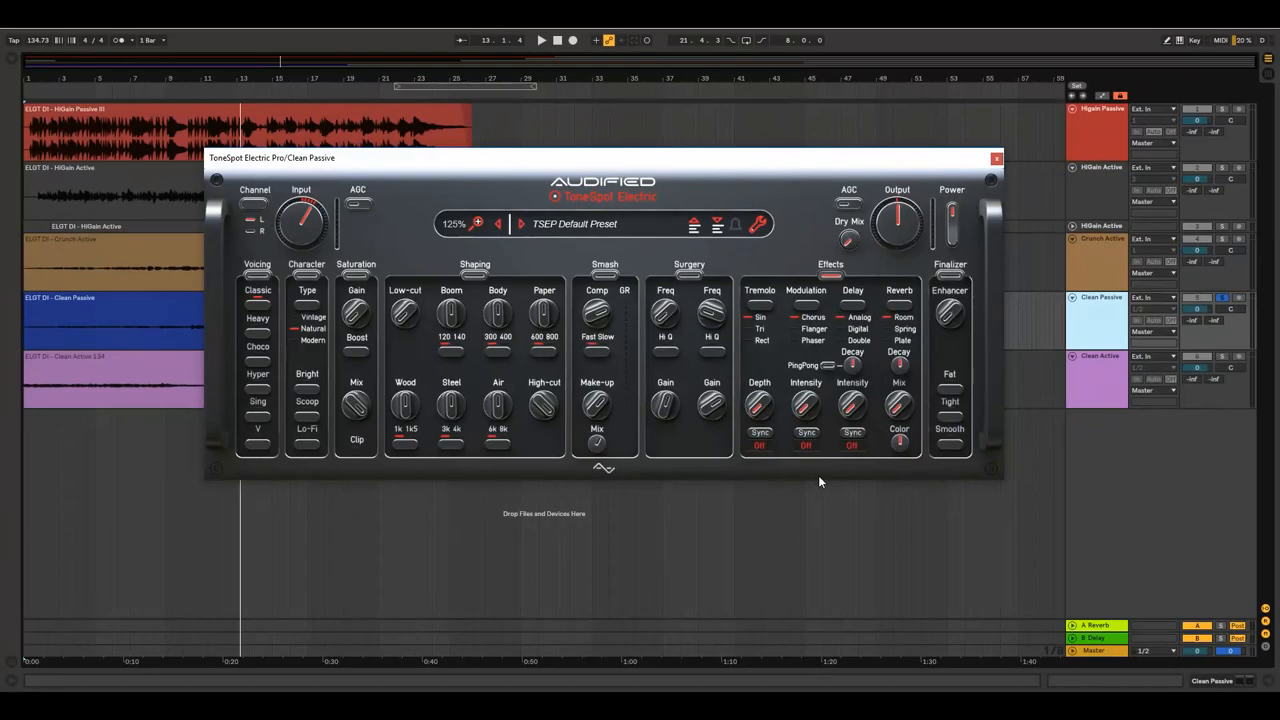
Select an option in the Effects section of the Clean Passive instance.
{"action": "left_click", "coordinate": [540, 40]}
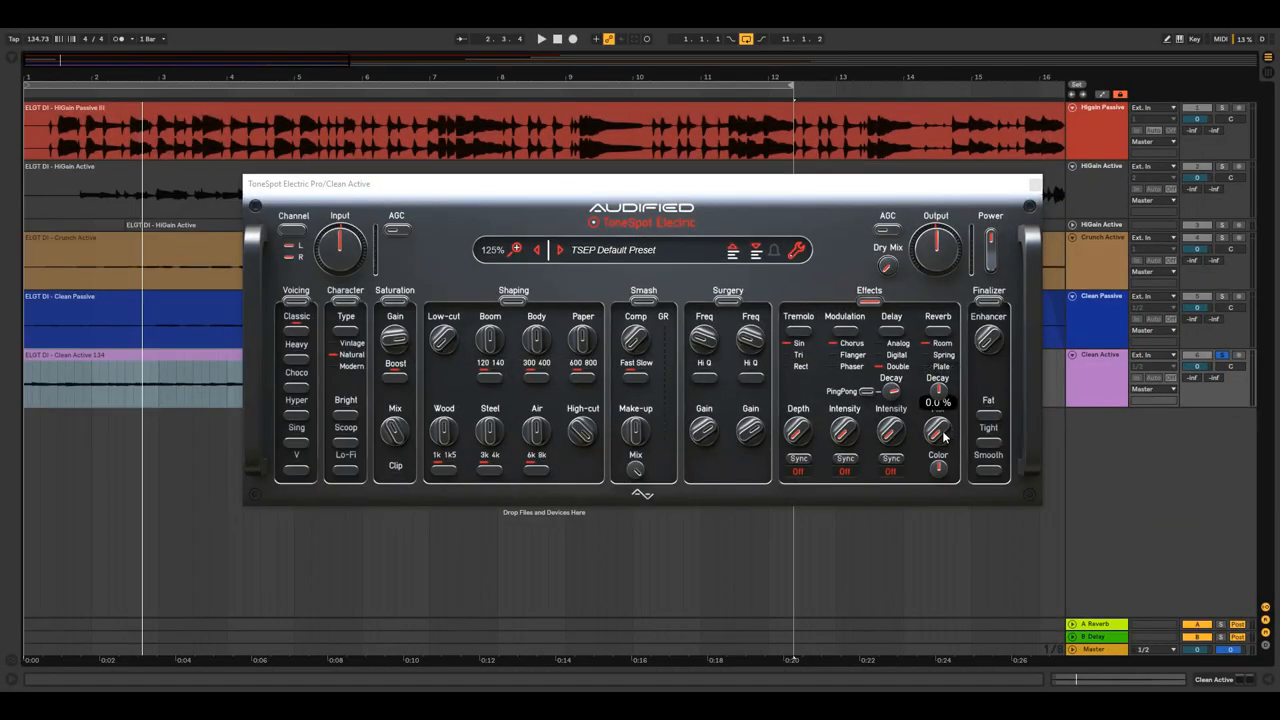
Set the Clean Active reverb decay to about 35% and its mix to 100%.
{"action": "left_click_drag", "start_coordinate": [938, 430], "coordinate": [938, 400]}
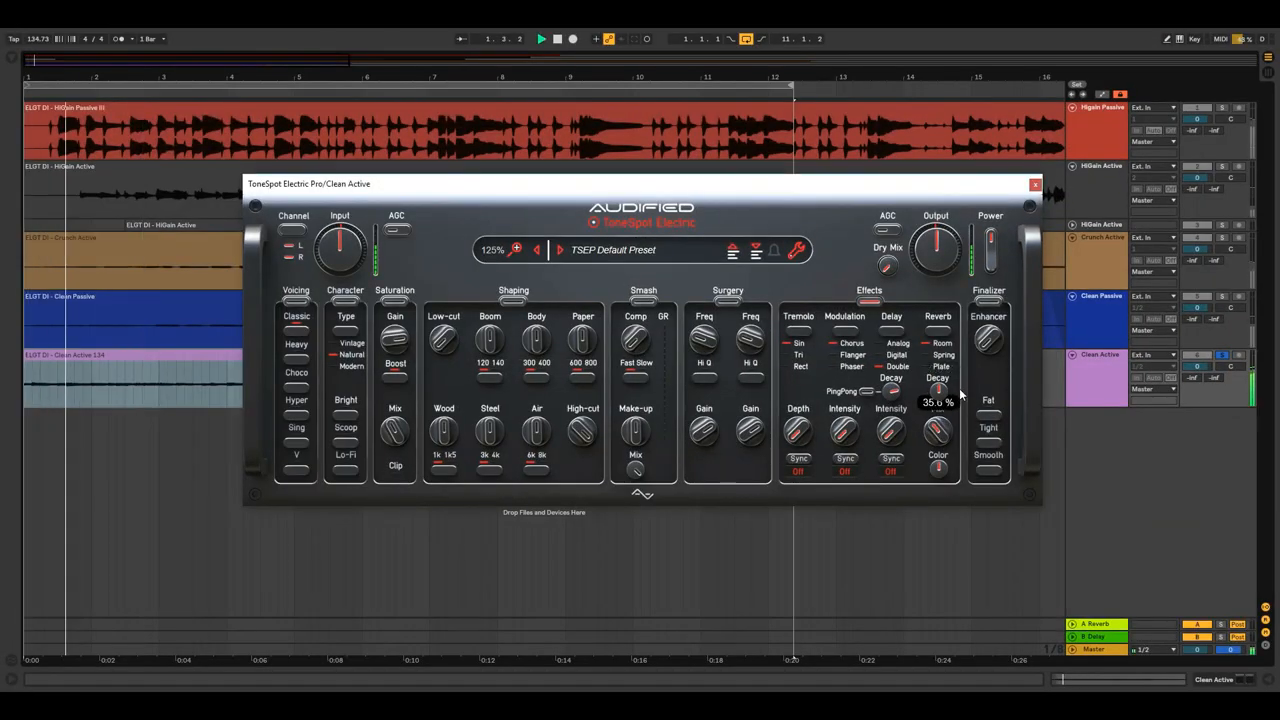
{"action": "left_click_drag", "start_coordinate": [936, 430], "coordinate": [936, 414]}
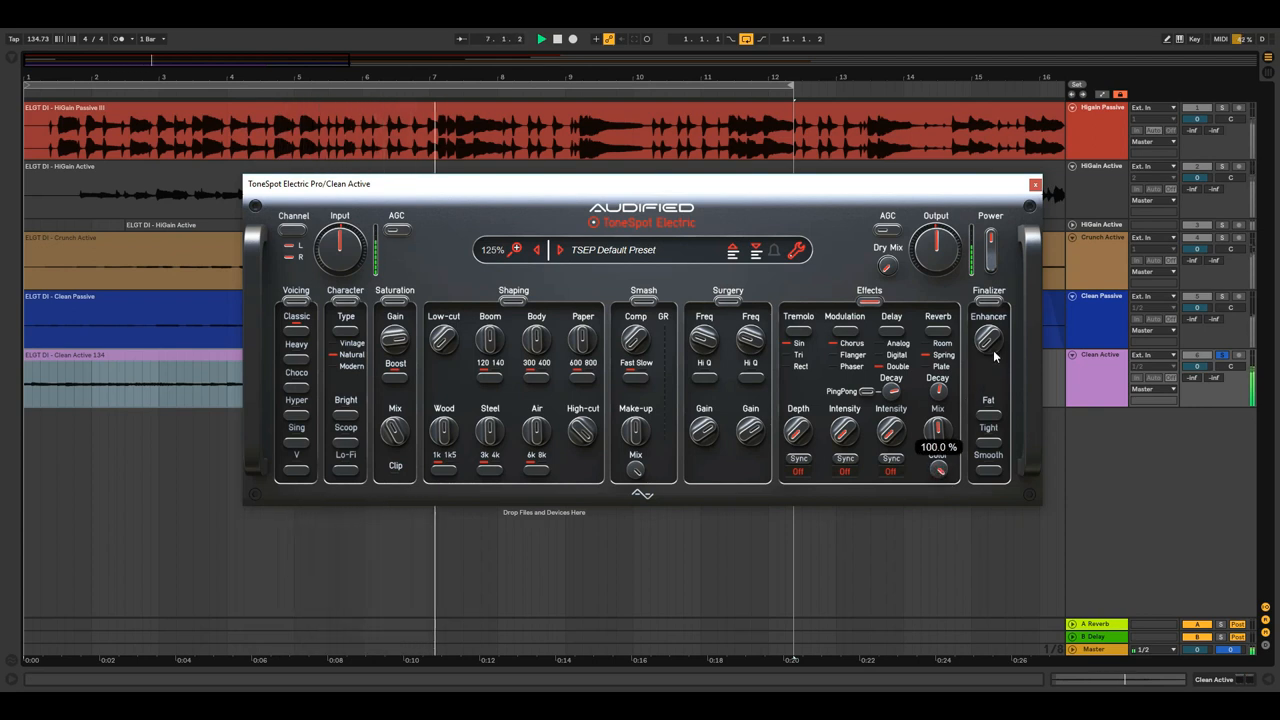
{"action": "left_click_drag", "start_coordinate": [936, 430], "coordinate": [936, 460]}
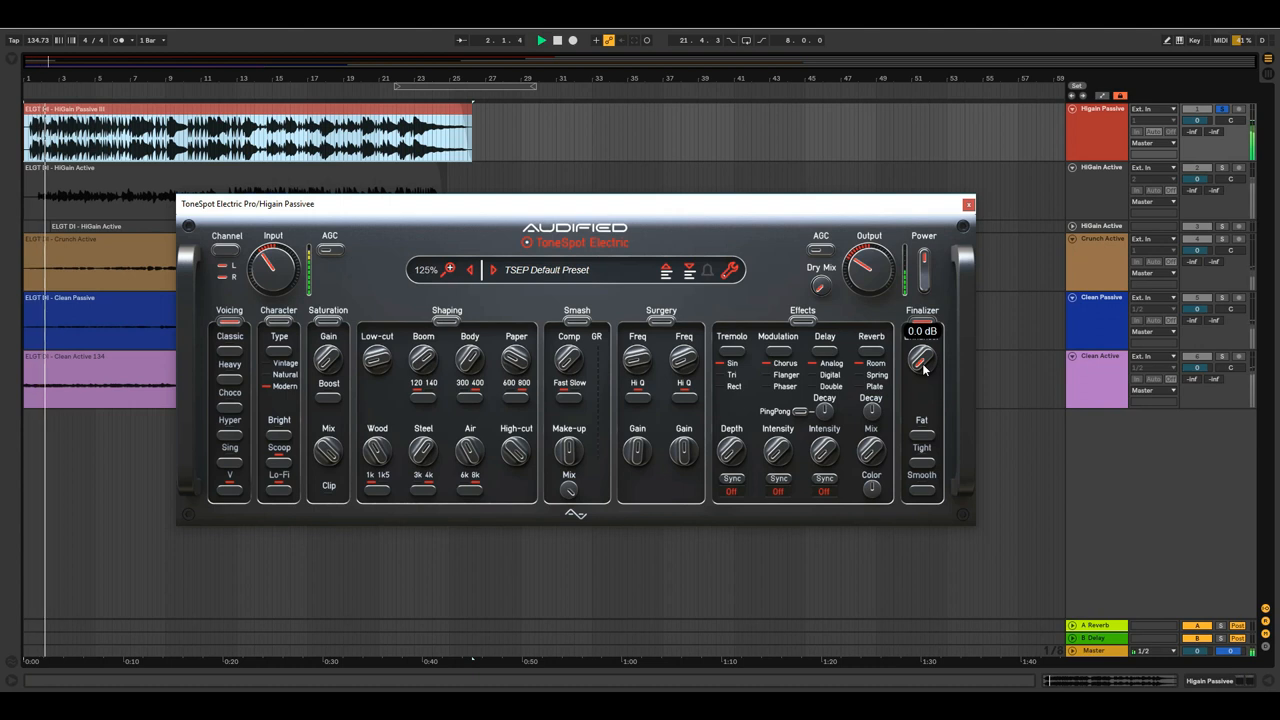
Raise the HiGain Passive Finalizer enhancer to 6.0 dB, then settle it at 4.6 dB.
{"action": "left_click_drag", "start_coordinate": [920, 360], "coordinate": [936, 330]}
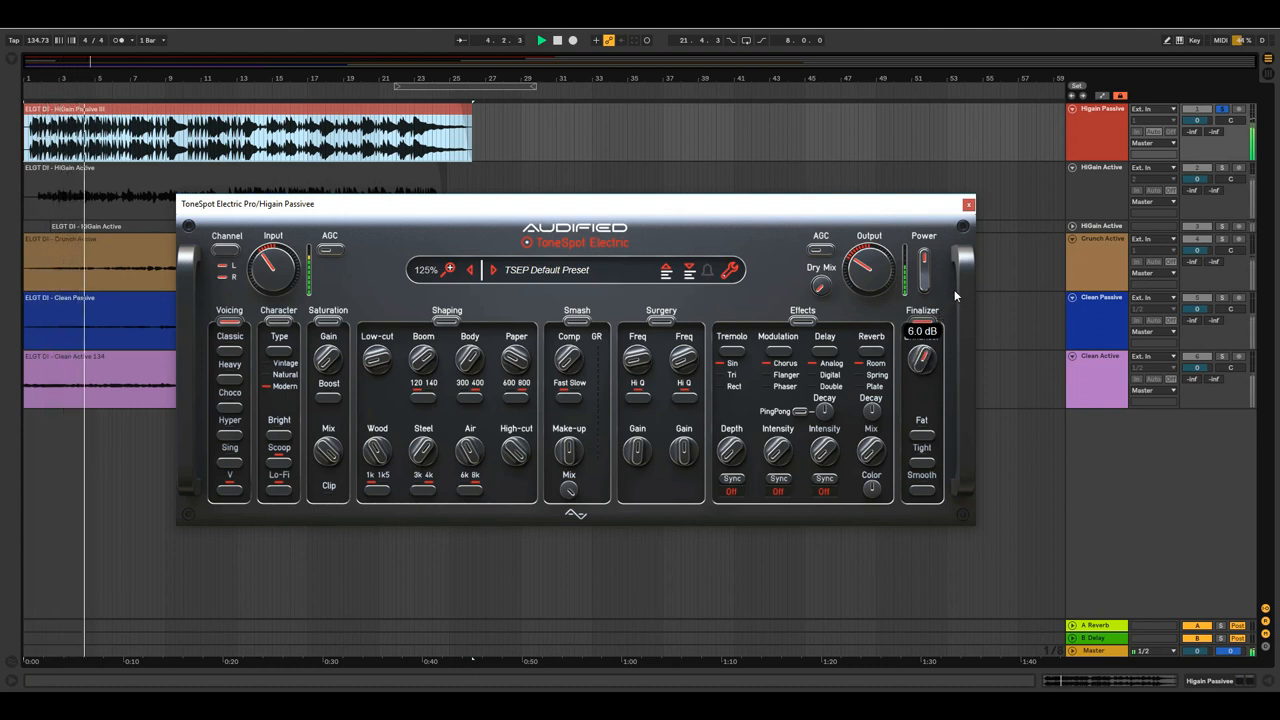
{"action": "left_click_drag", "start_coordinate": [920, 364], "coordinate": [920, 380]}
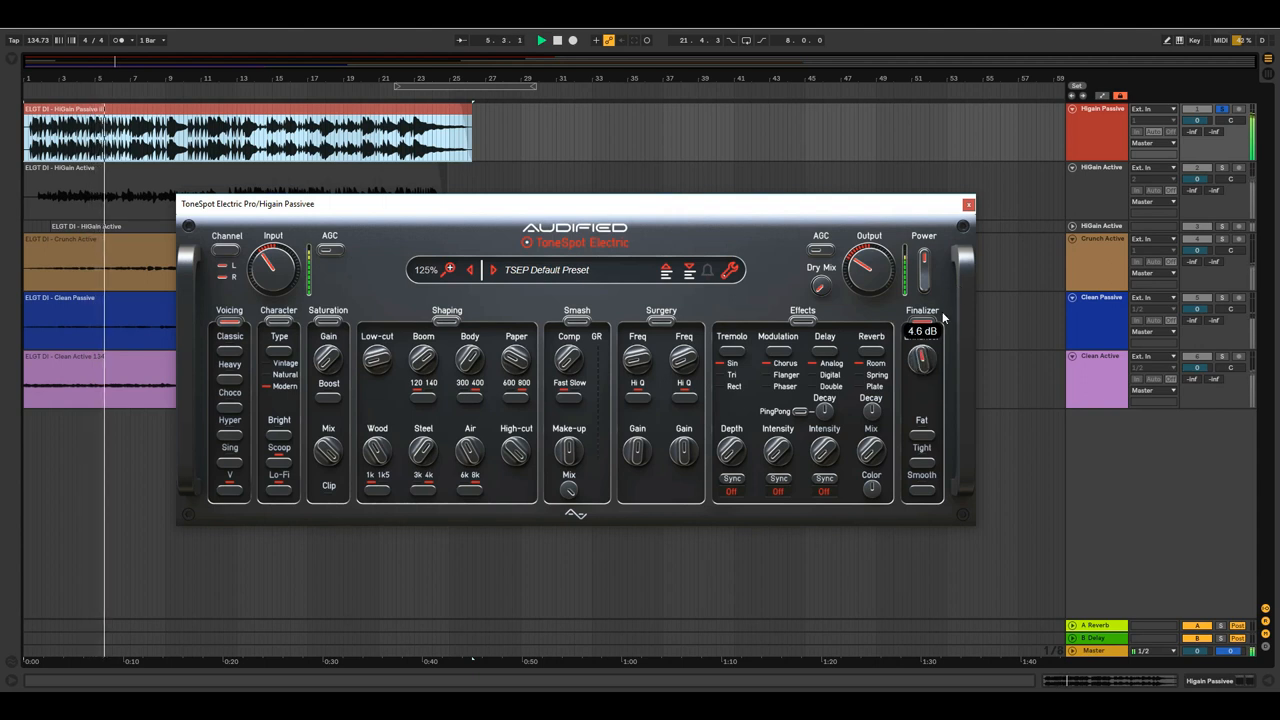